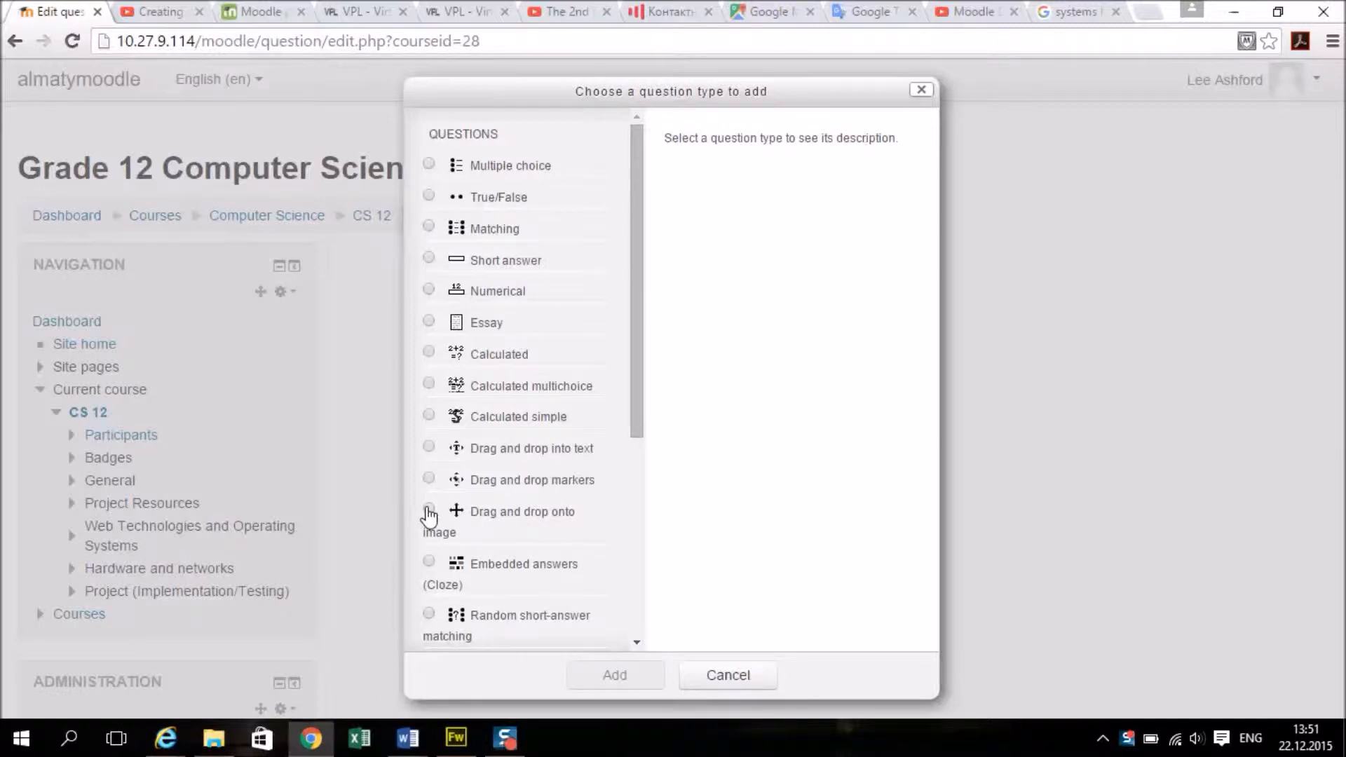
- Add a new 'Drag and drop onto image' question from the question type chooser
{"action": "left_click", "coordinate": [429, 507]}
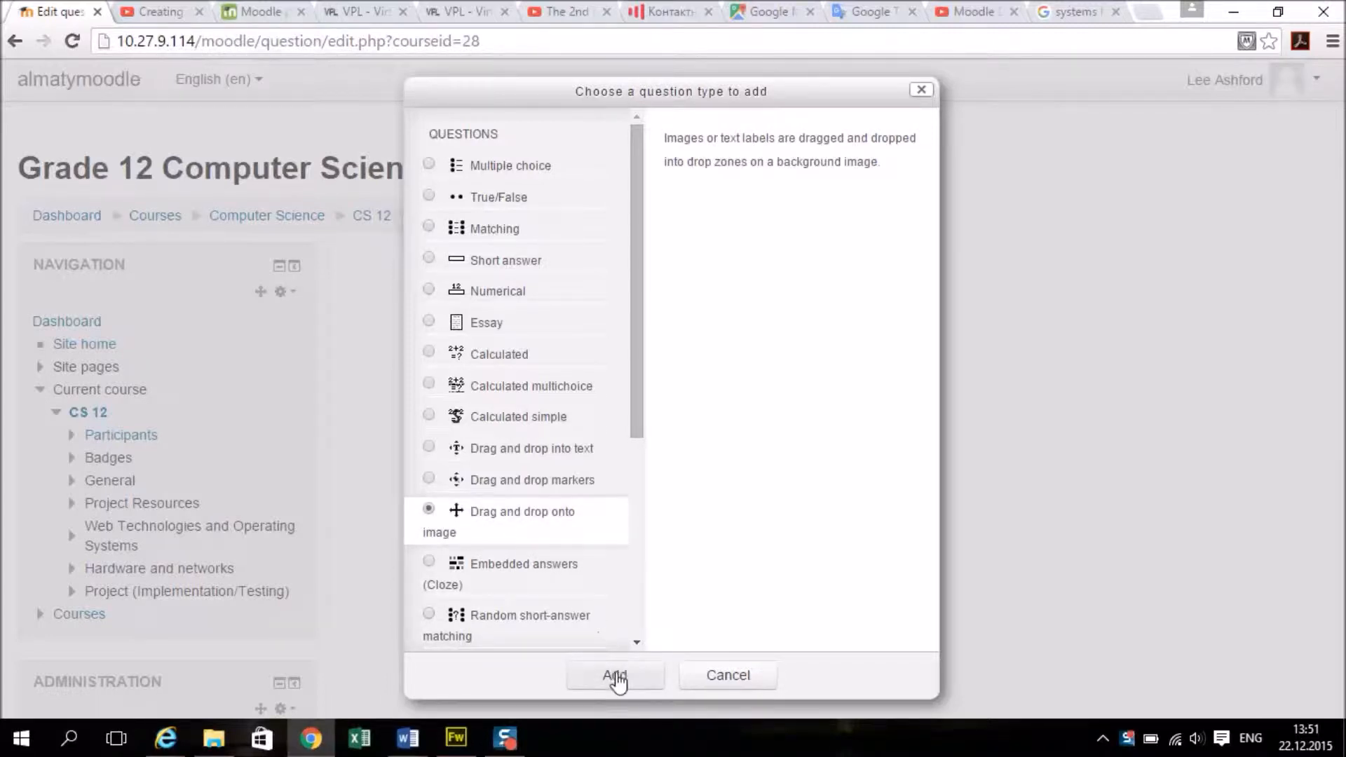
{"action": "left_click", "coordinate": [614, 674]}
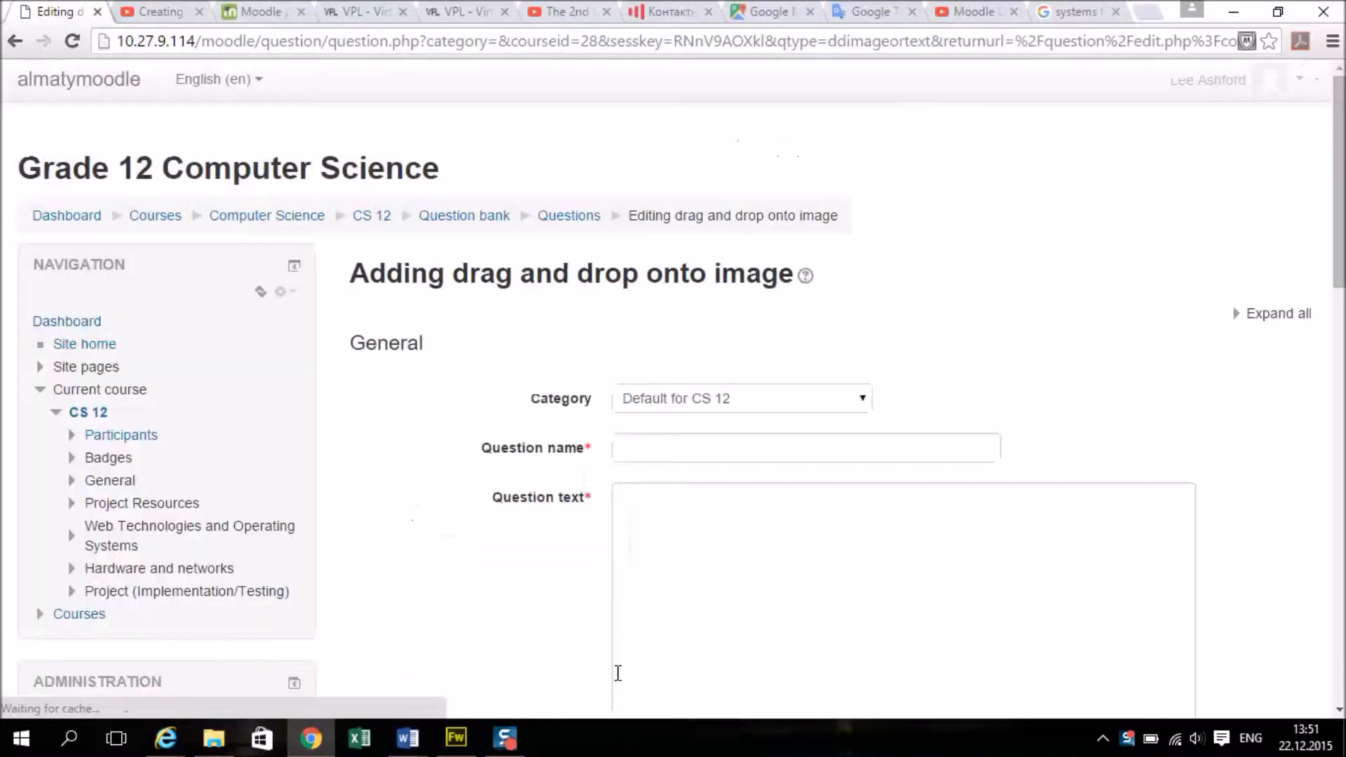
- Enter 'Project Life Cycle' as the question name
{"action": "left_click", "coordinate": [805, 445]}
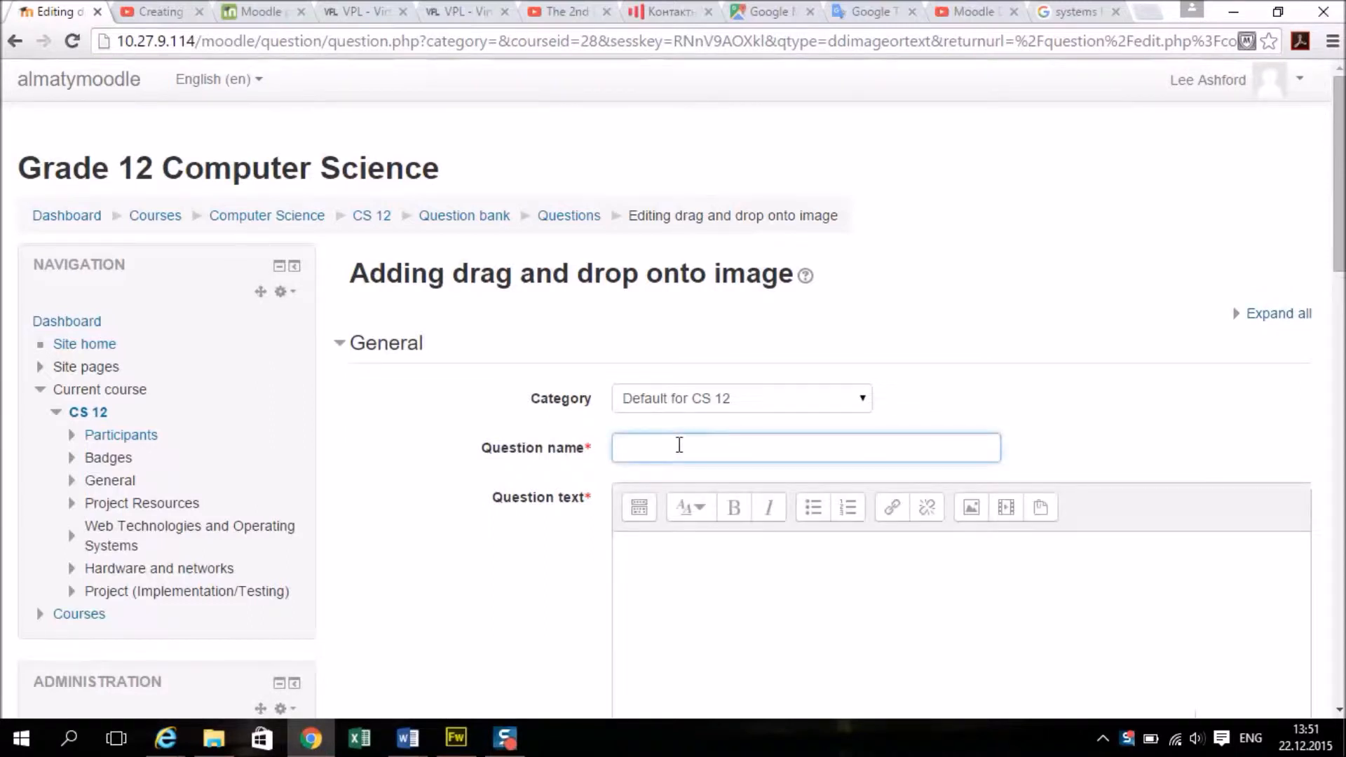
{"action": "type", "text": "Proj"}
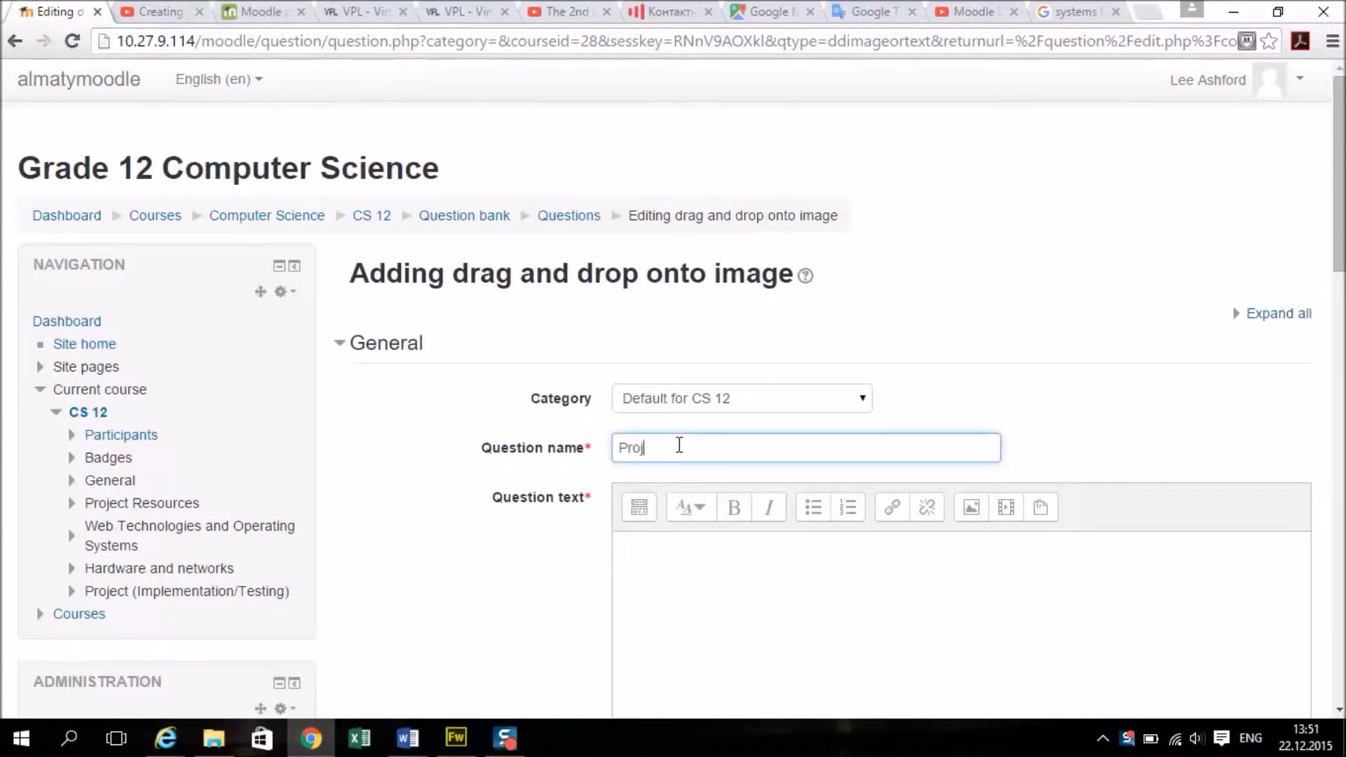
{"action": "type", "text": "ect"}
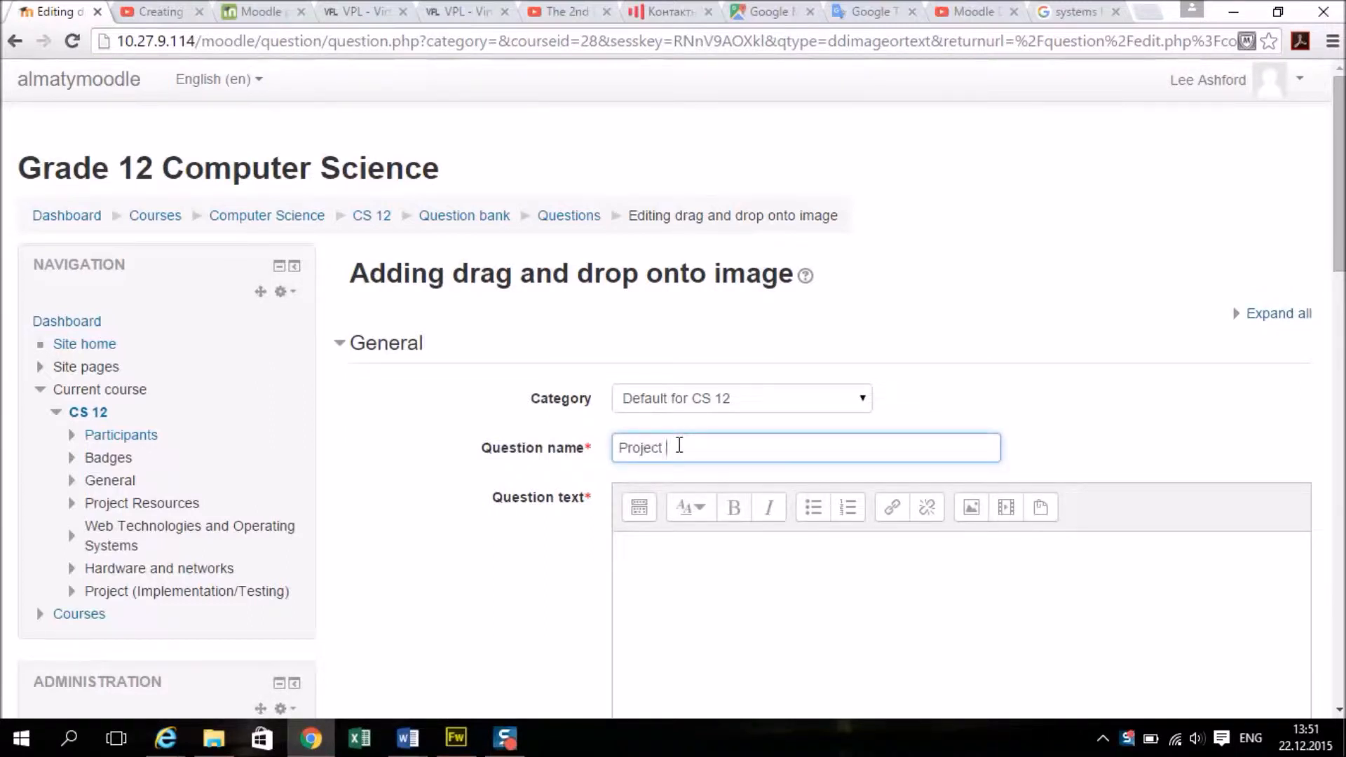
{"action": "type", "text": "Life Cycl"}
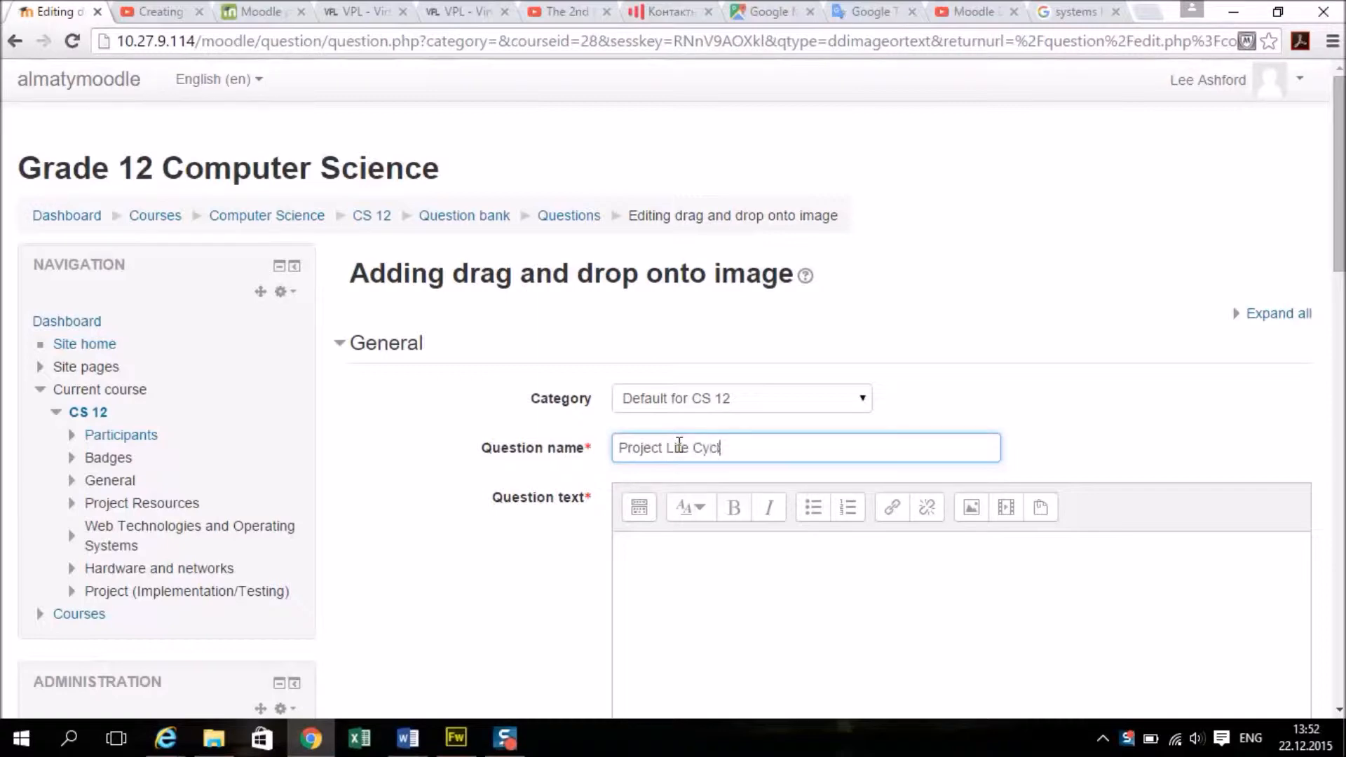
{"action": "type", "text": "fe"}
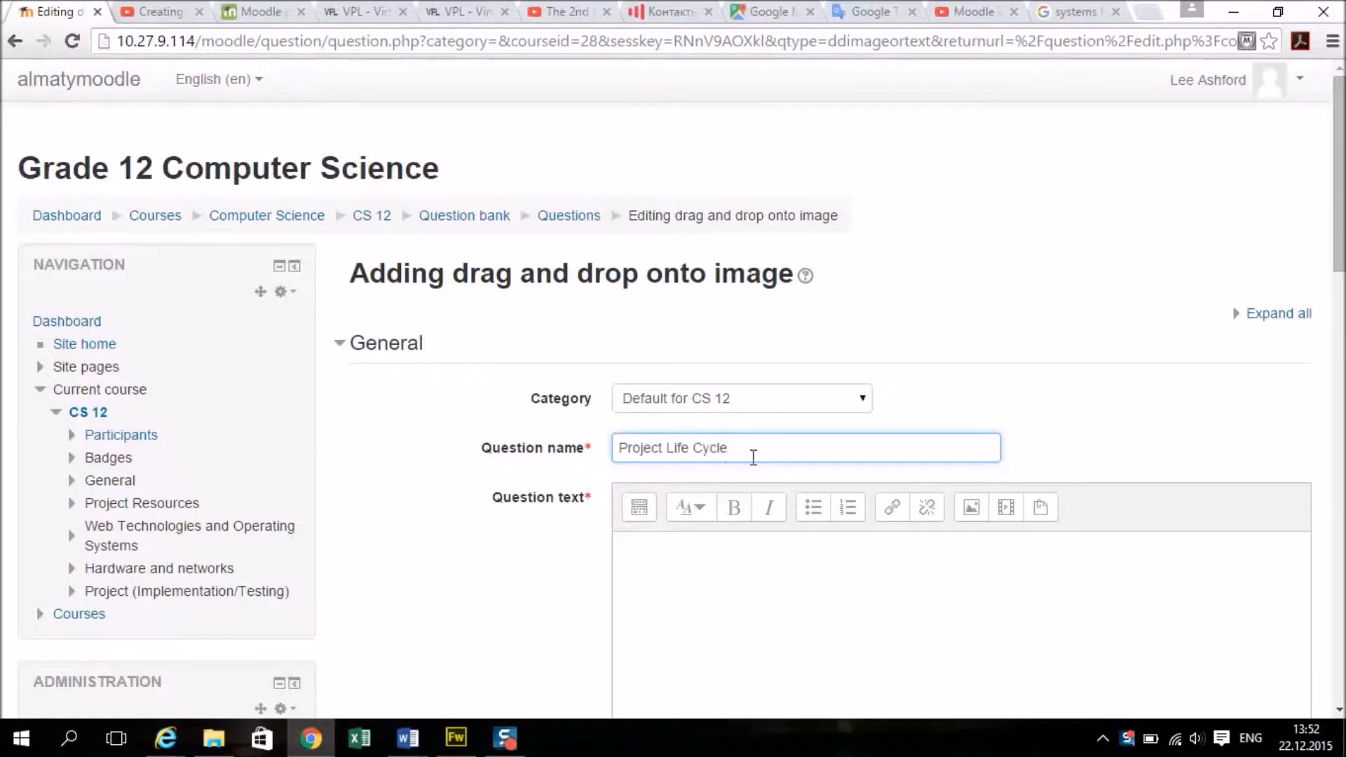
- Enter 'Drag the text into the correct order' as the question text
{"action": "scroll", "scroll_direction": "down", "scroll_amount": 3}
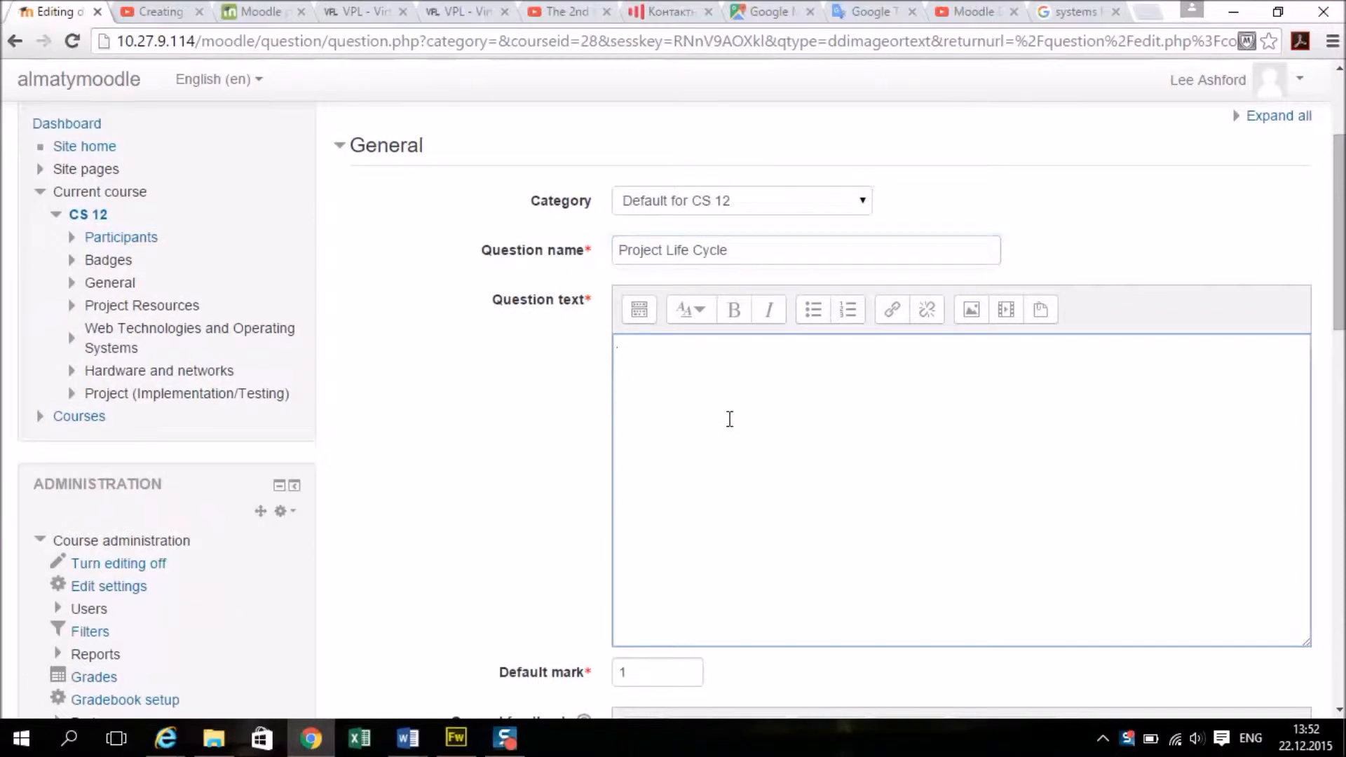
{"action": "type", "text": "Drag the text"}
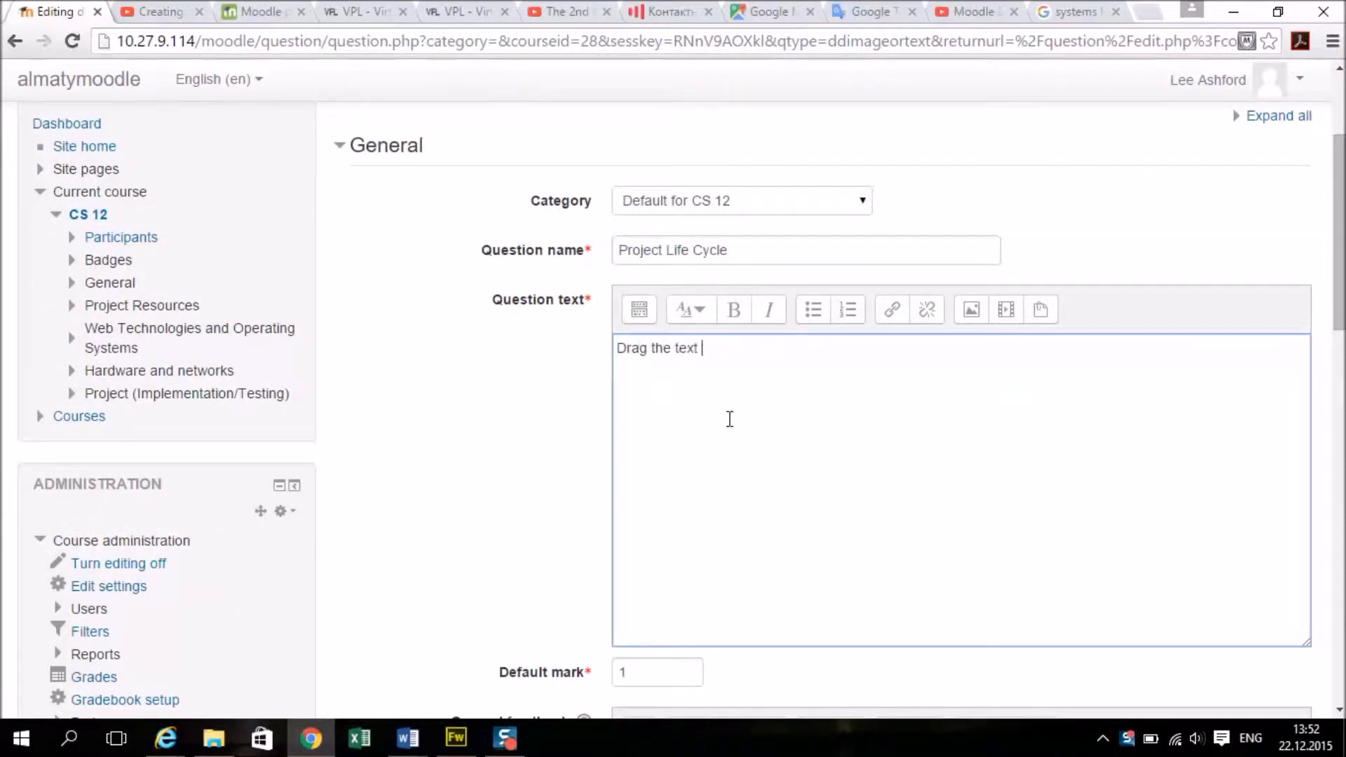
{"action": "type", "text": "into the correc"}
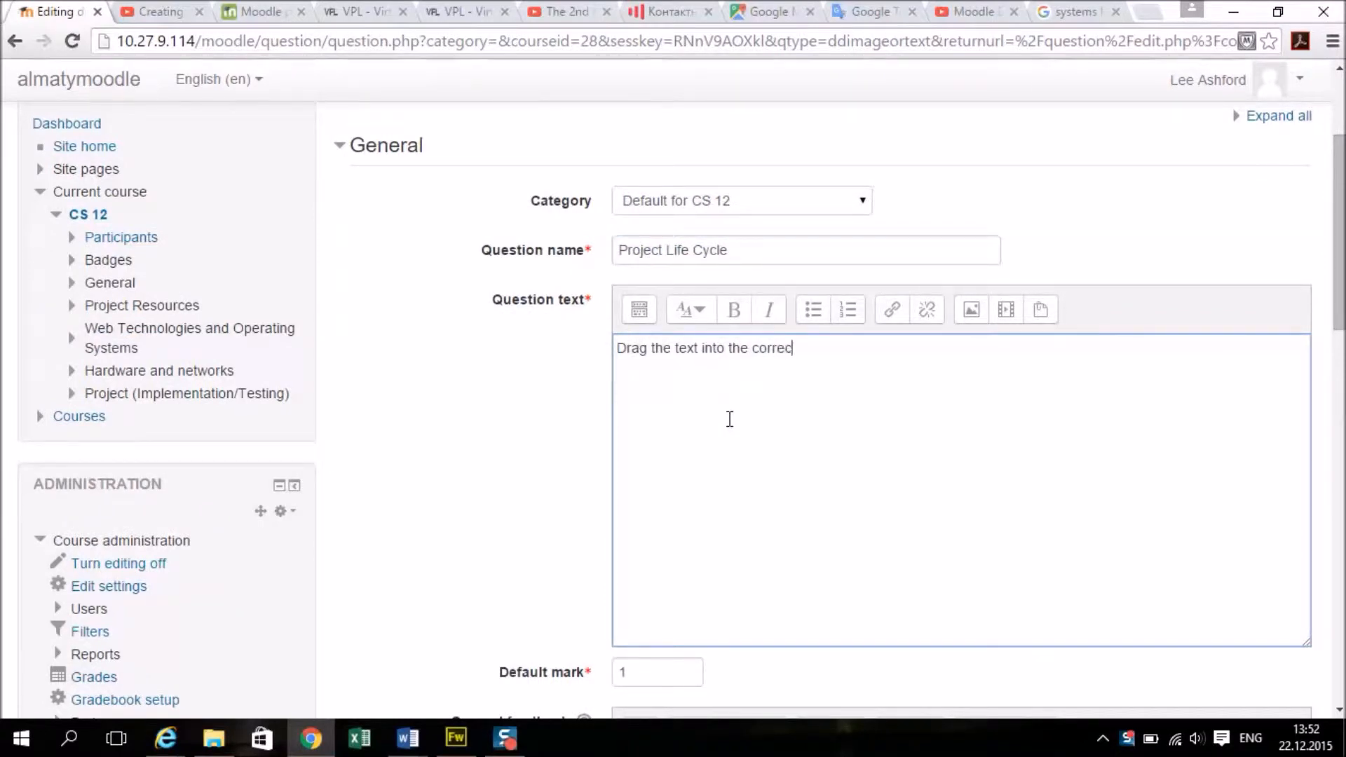
{"action": "type", "text": "t order"}
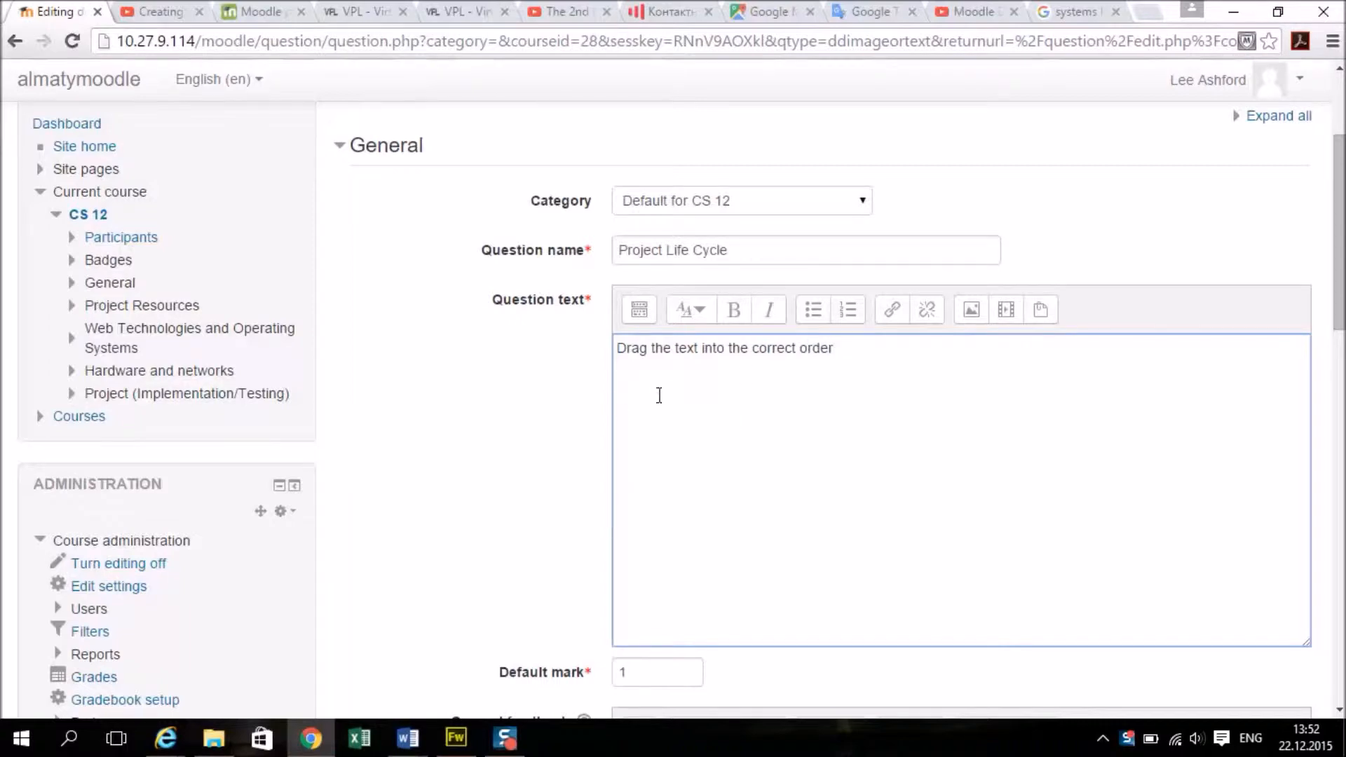
{"action": "scroll", "scroll_direction": "down", "scroll_amount": 3}
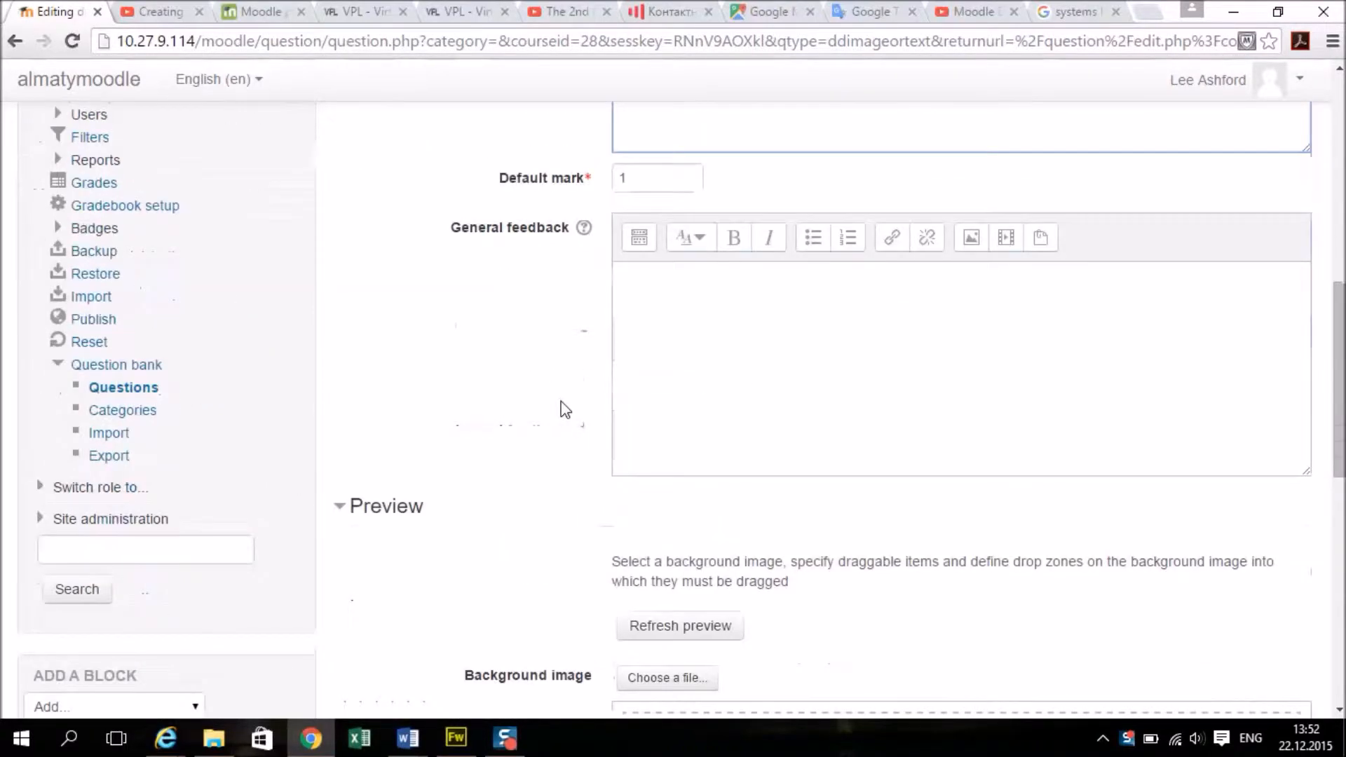
{"action": "scroll", "scroll_direction": "up", "scroll_amount": 3}
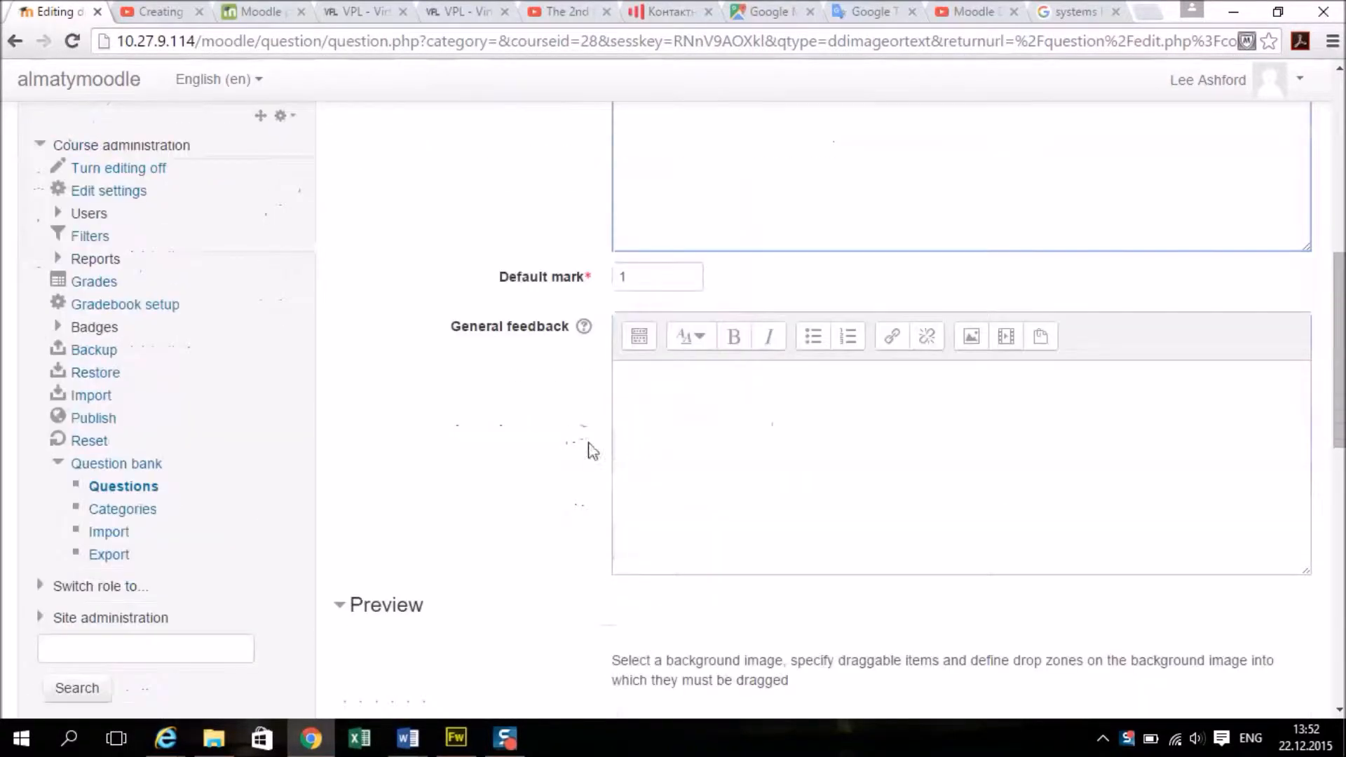
{"action": "scroll", "scroll_direction": "down", "scroll_amount": 3}
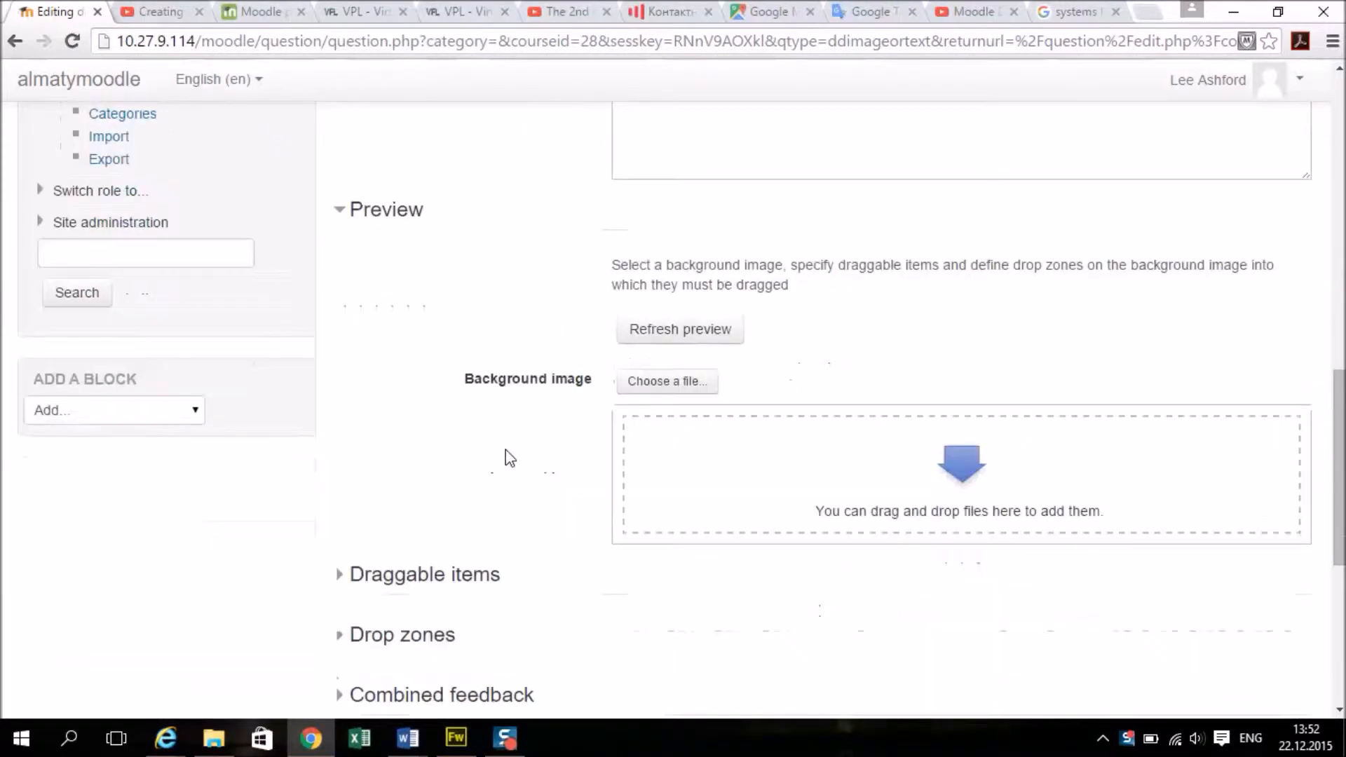
{"action": "scroll", "scroll_direction": "down", "scroll_amount": 3}
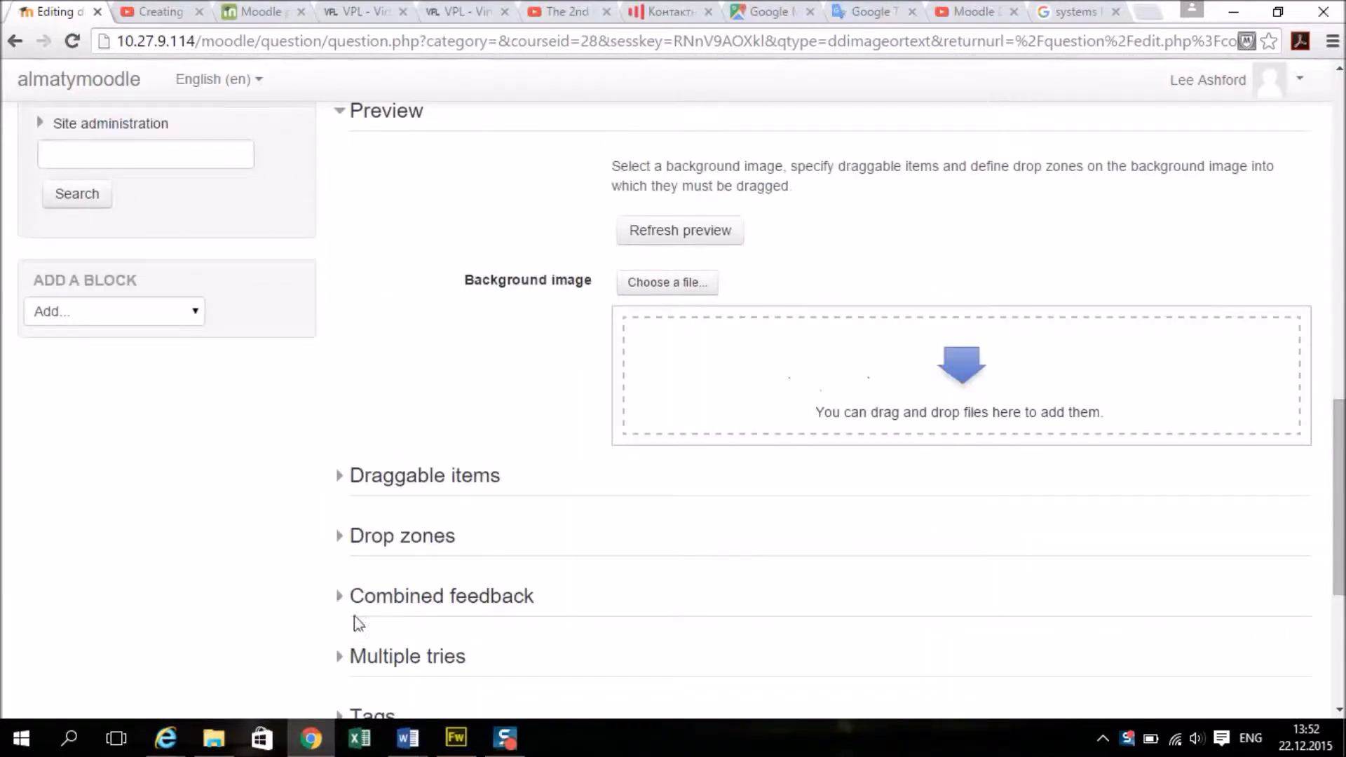
- Upload sys life cycle.jpg from the grade 12 quiz folder as the background image
{"action": "left_click", "coordinate": [667, 282]}
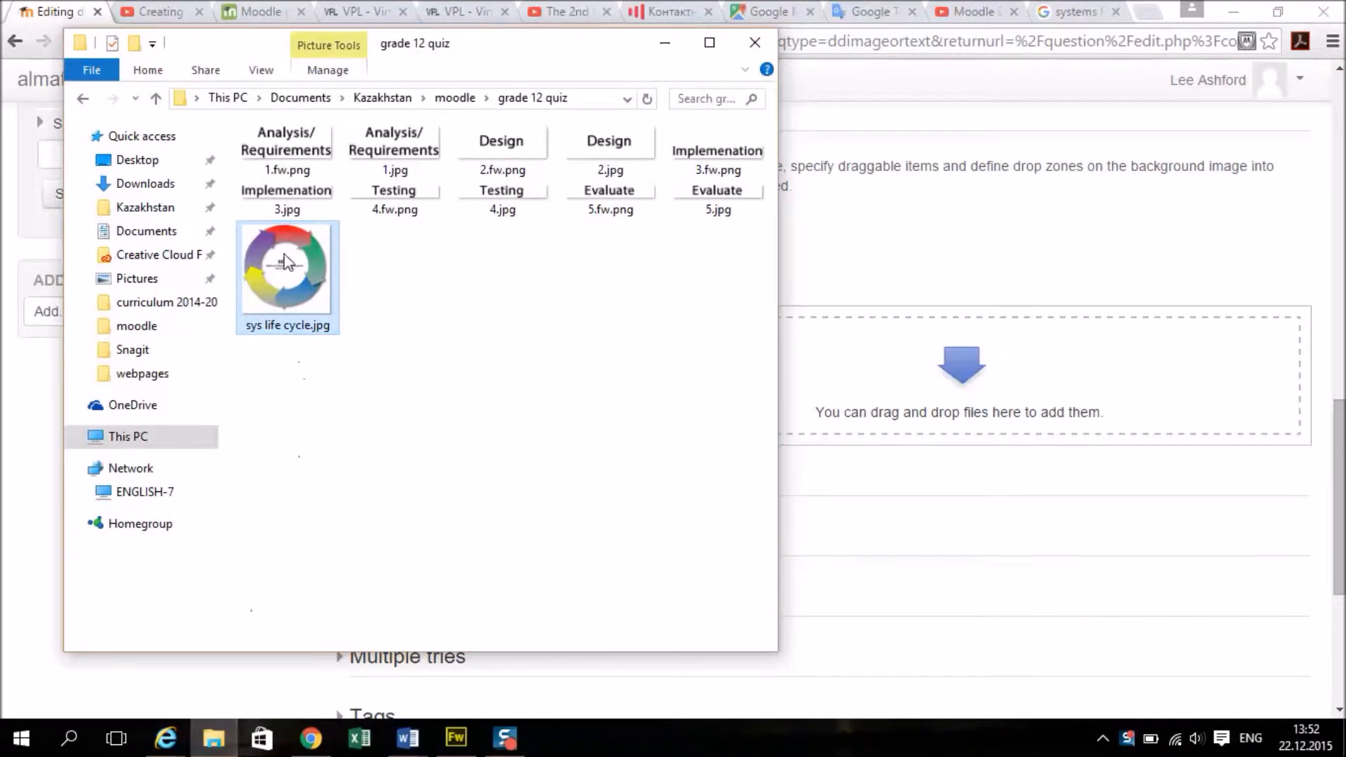
{"action": "double_click", "coordinate": [286, 274]}
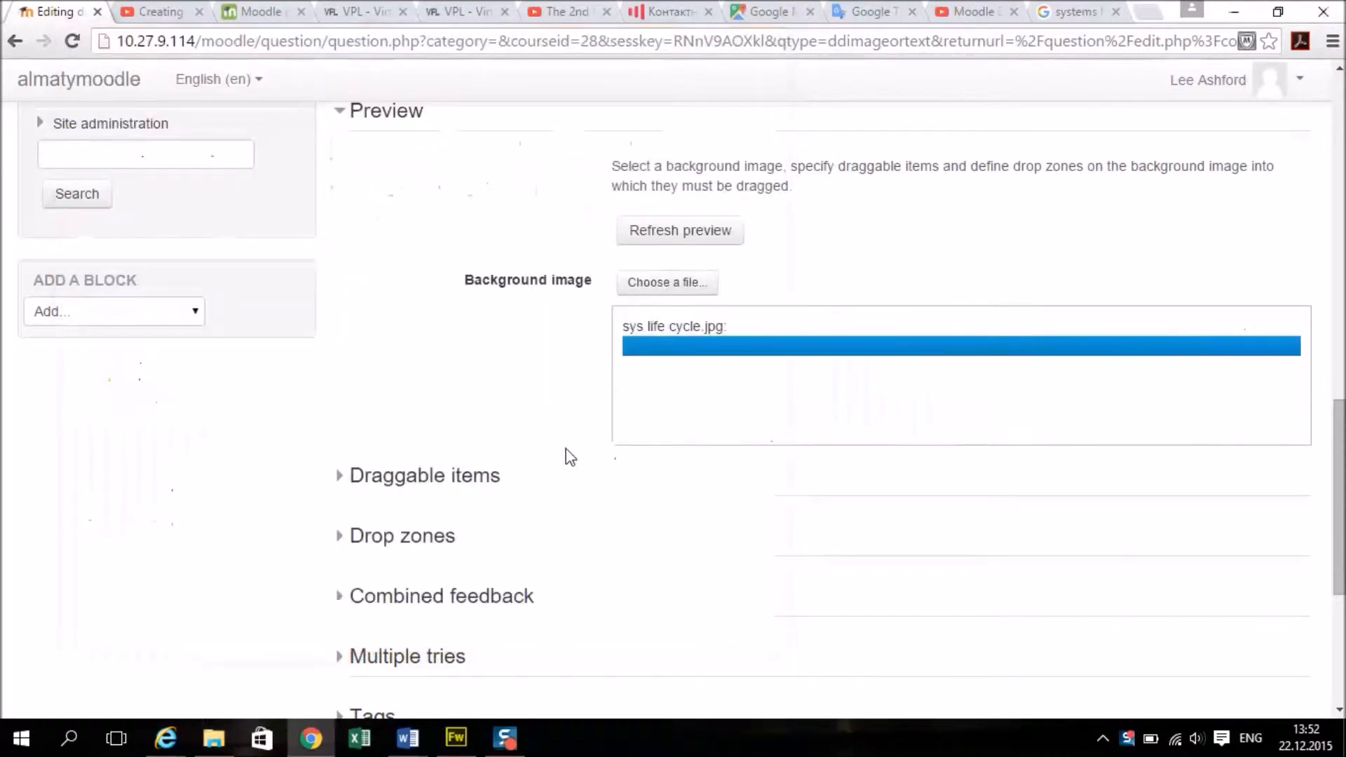
{"action": "mouse_move", "coordinate": [506, 360]}
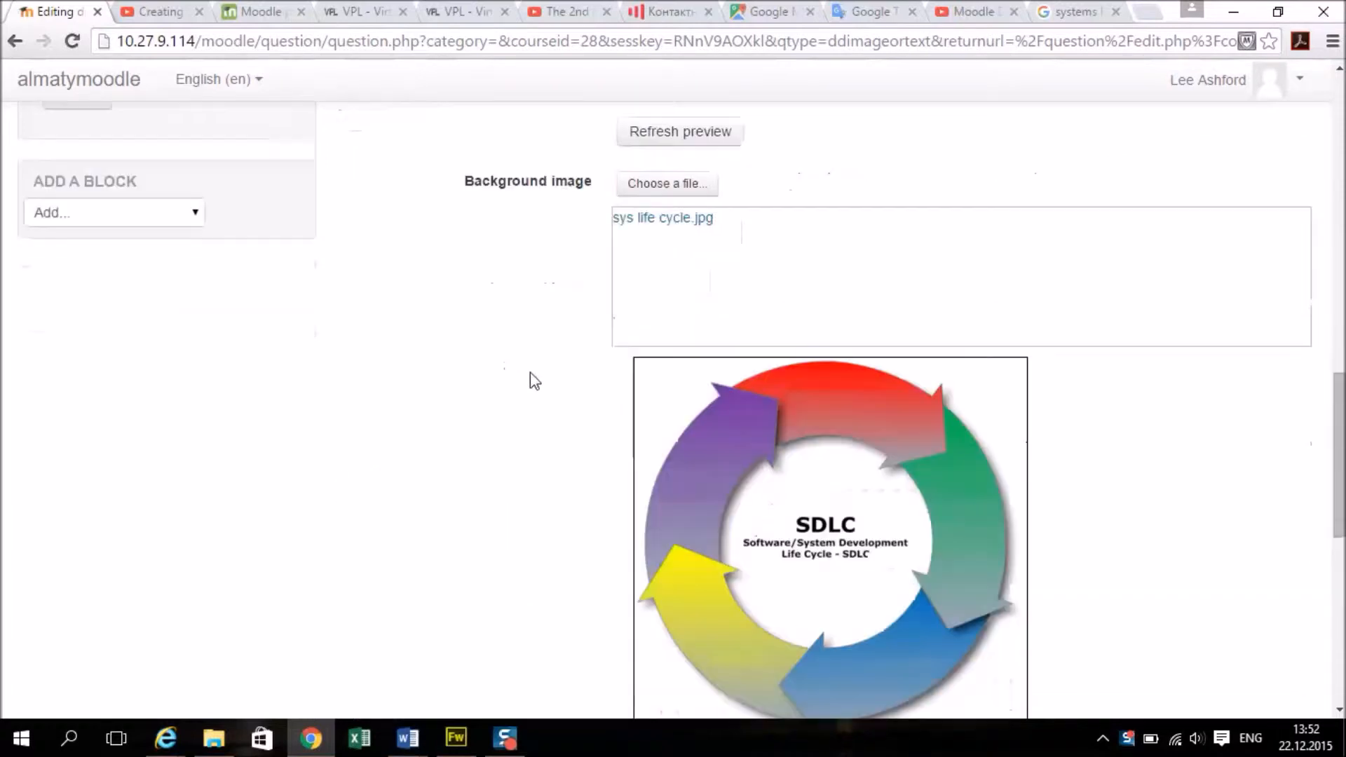
{"action": "scroll", "scroll_direction": "down", "scroll_amount": 3}
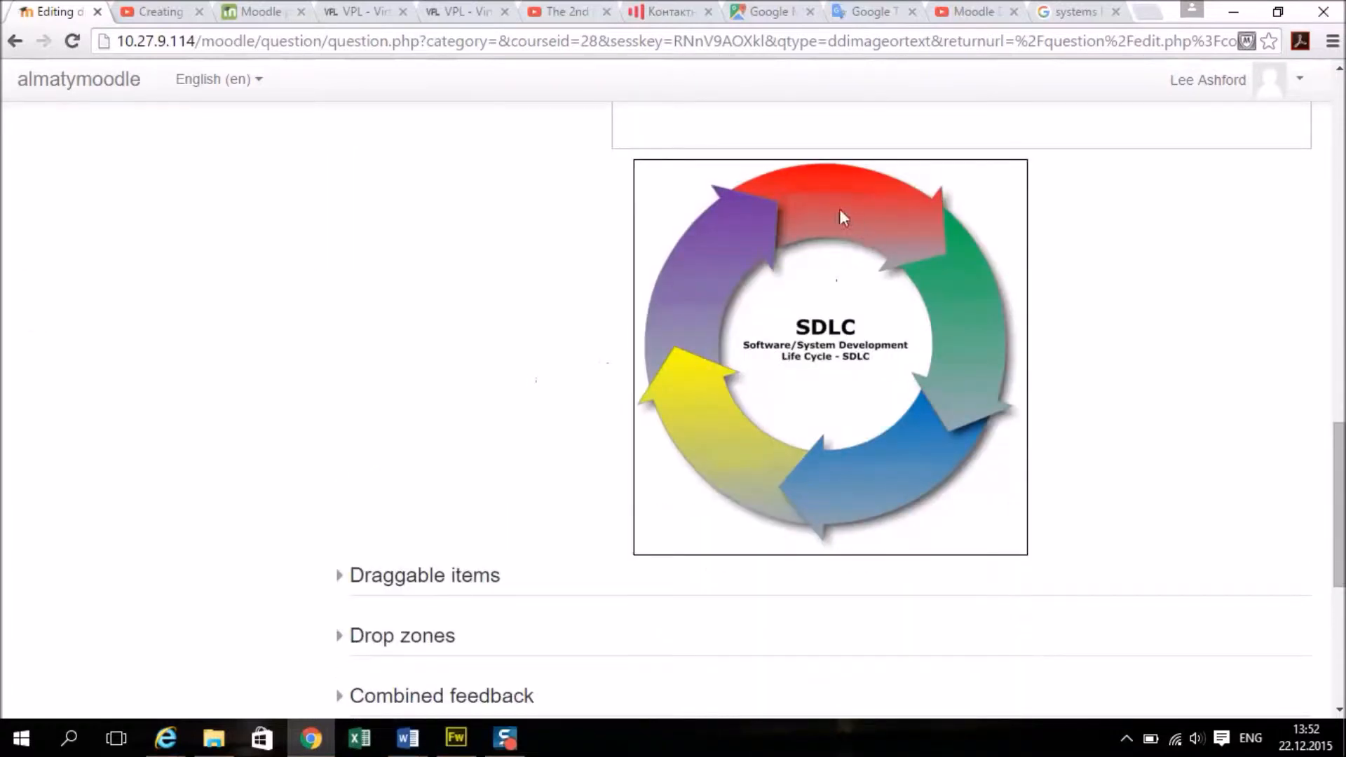
{"action": "mouse_move", "coordinate": [694, 306]}
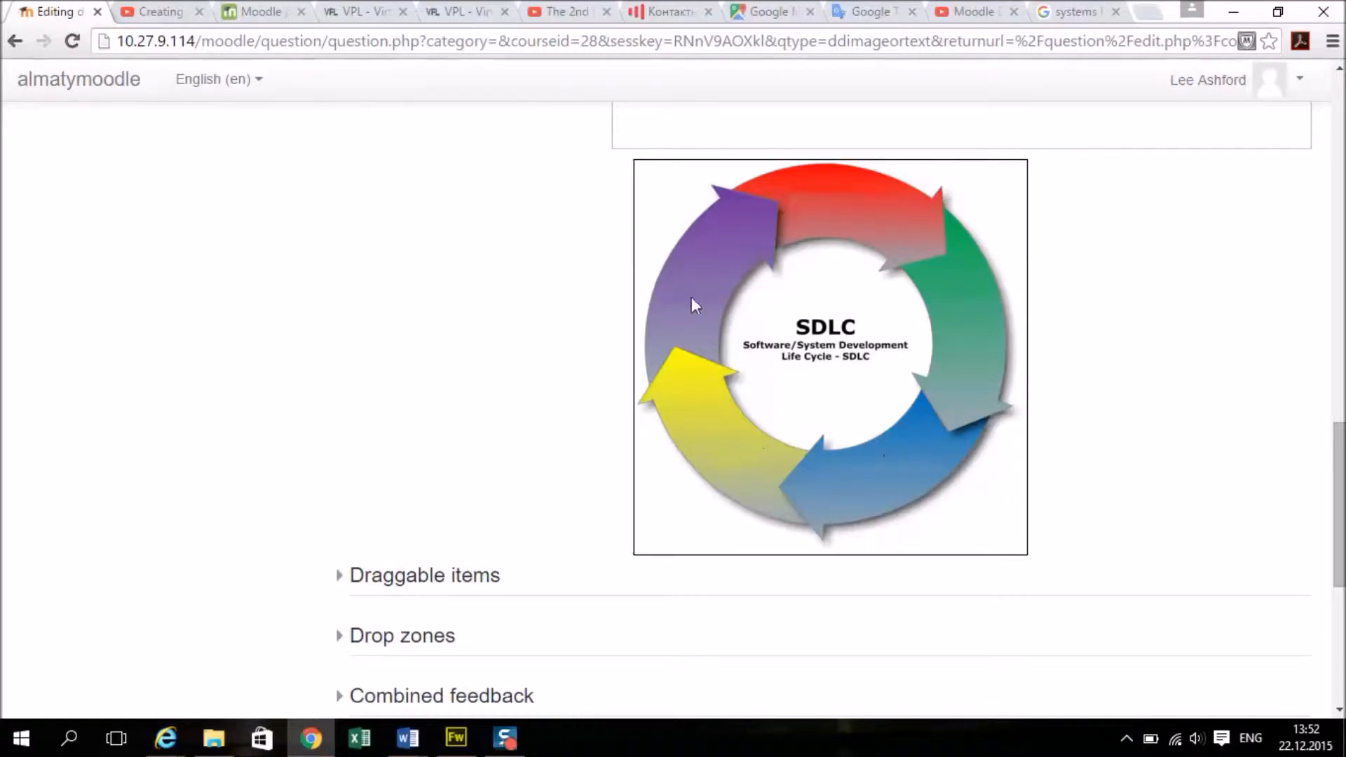
{"action": "scroll", "scroll_direction": "down", "scroll_amount": 3}
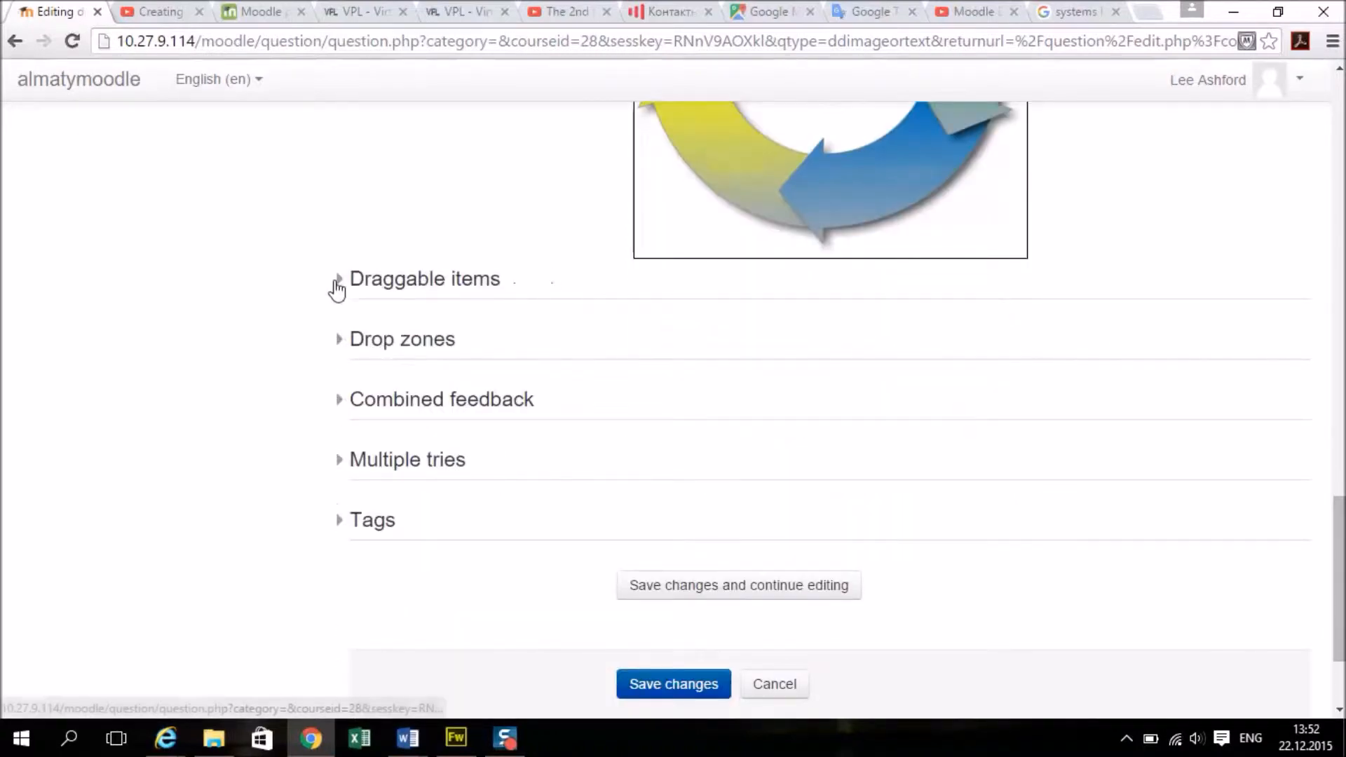
- Make draggable items 1 and 2 text labels reading Analysis and Design
{"action": "left_click", "coordinate": [338, 278]}
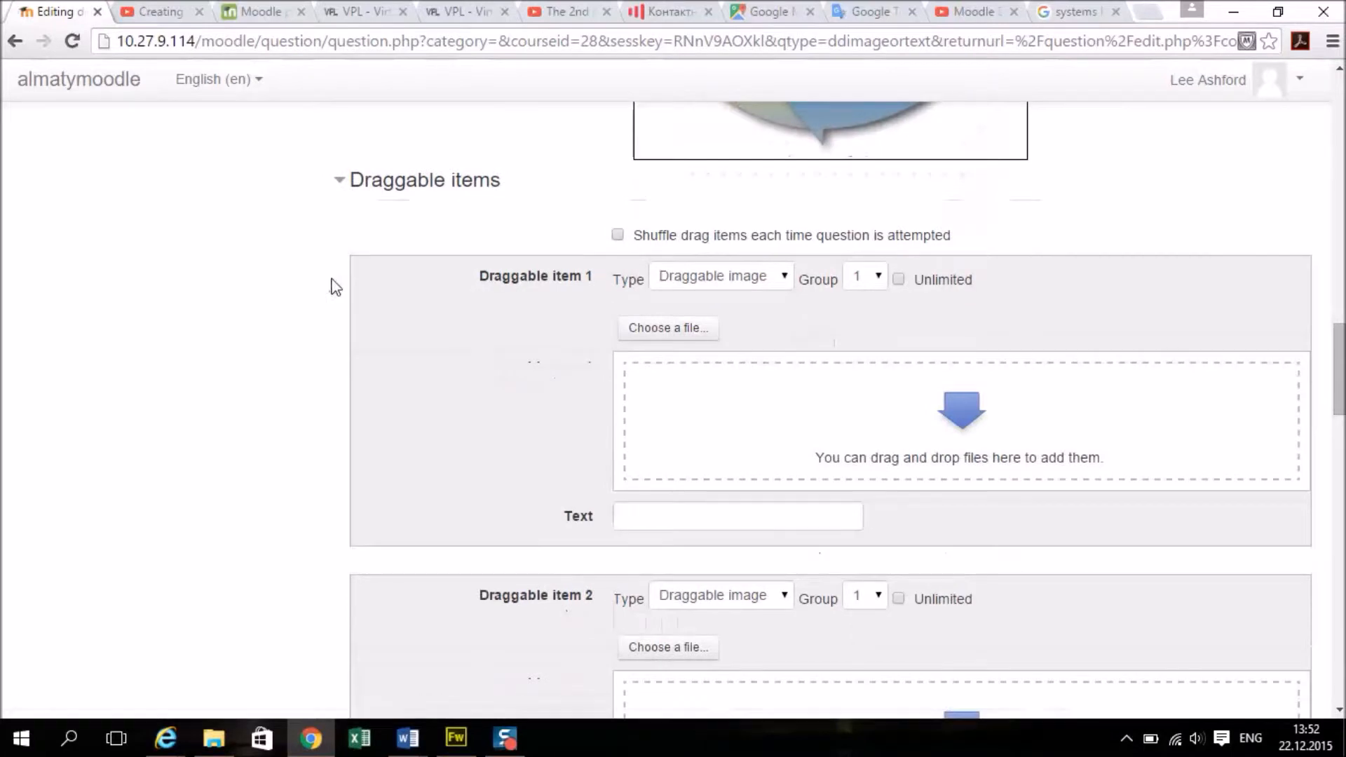
{"action": "mouse_move", "coordinate": [785, 282]}
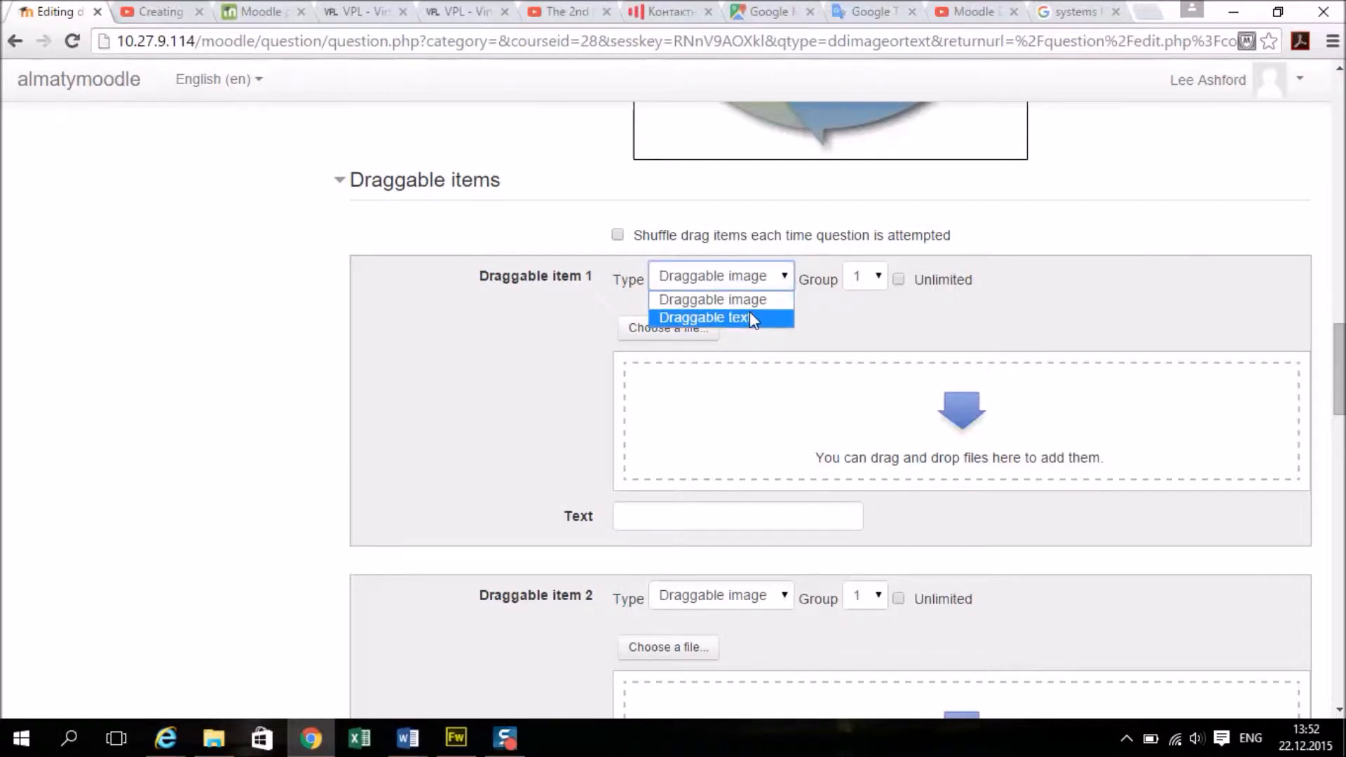
{"action": "left_click", "coordinate": [702, 317]}
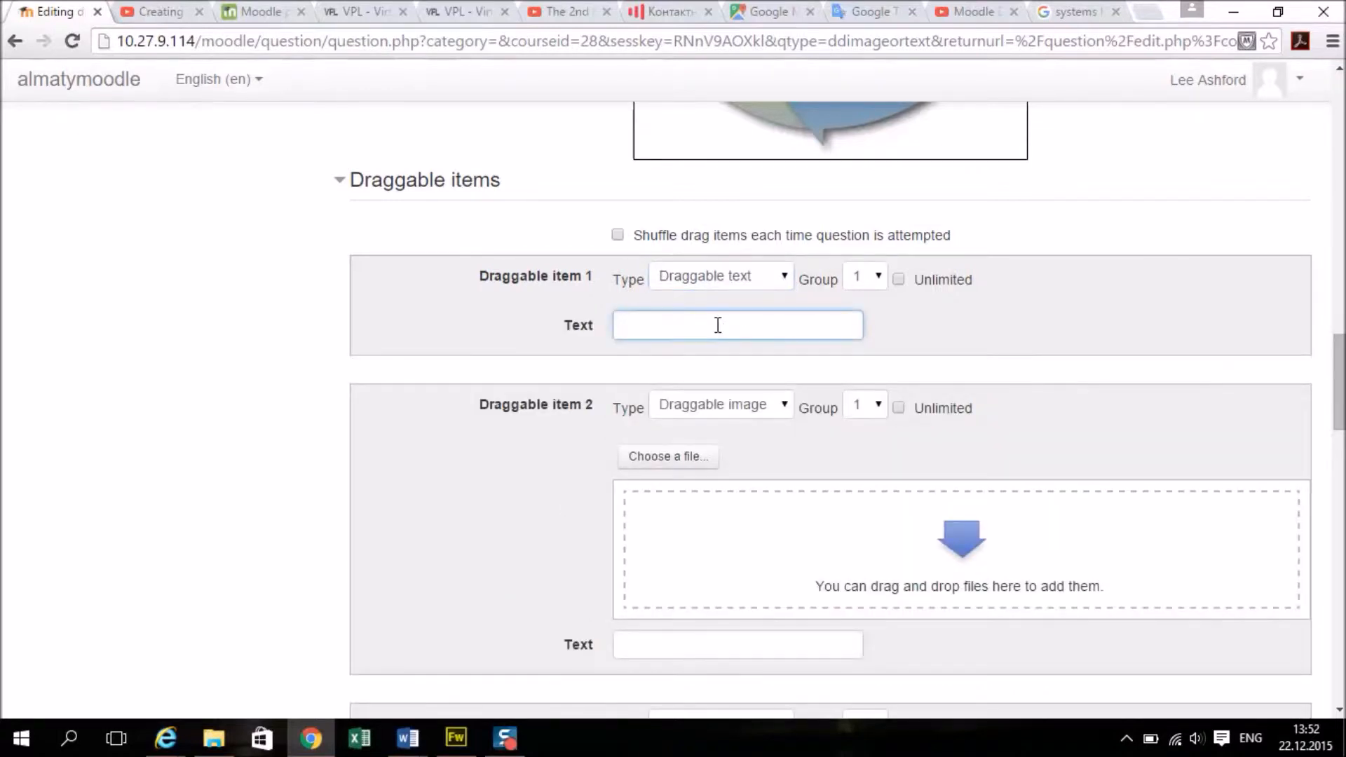
{"action": "type", "text": "Any"}
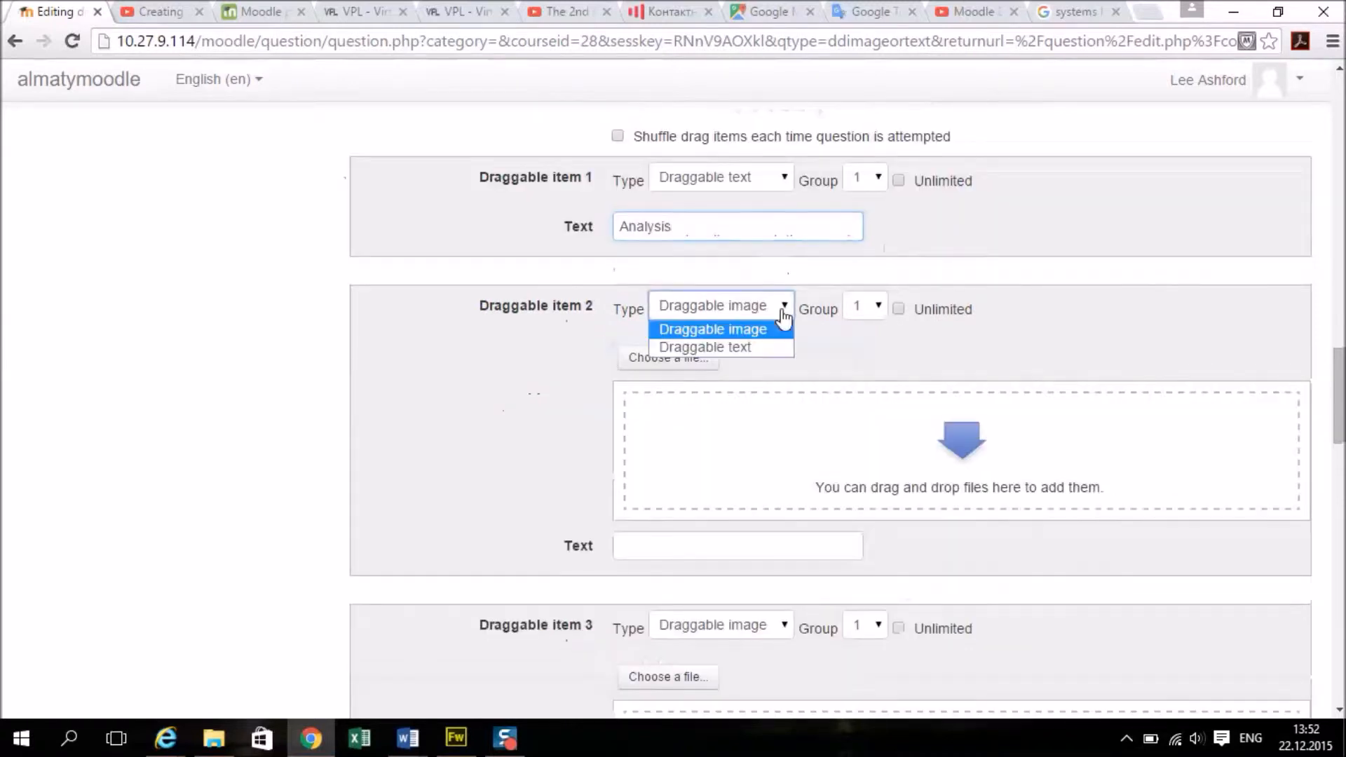
{"action": "left_click", "coordinate": [704, 346]}
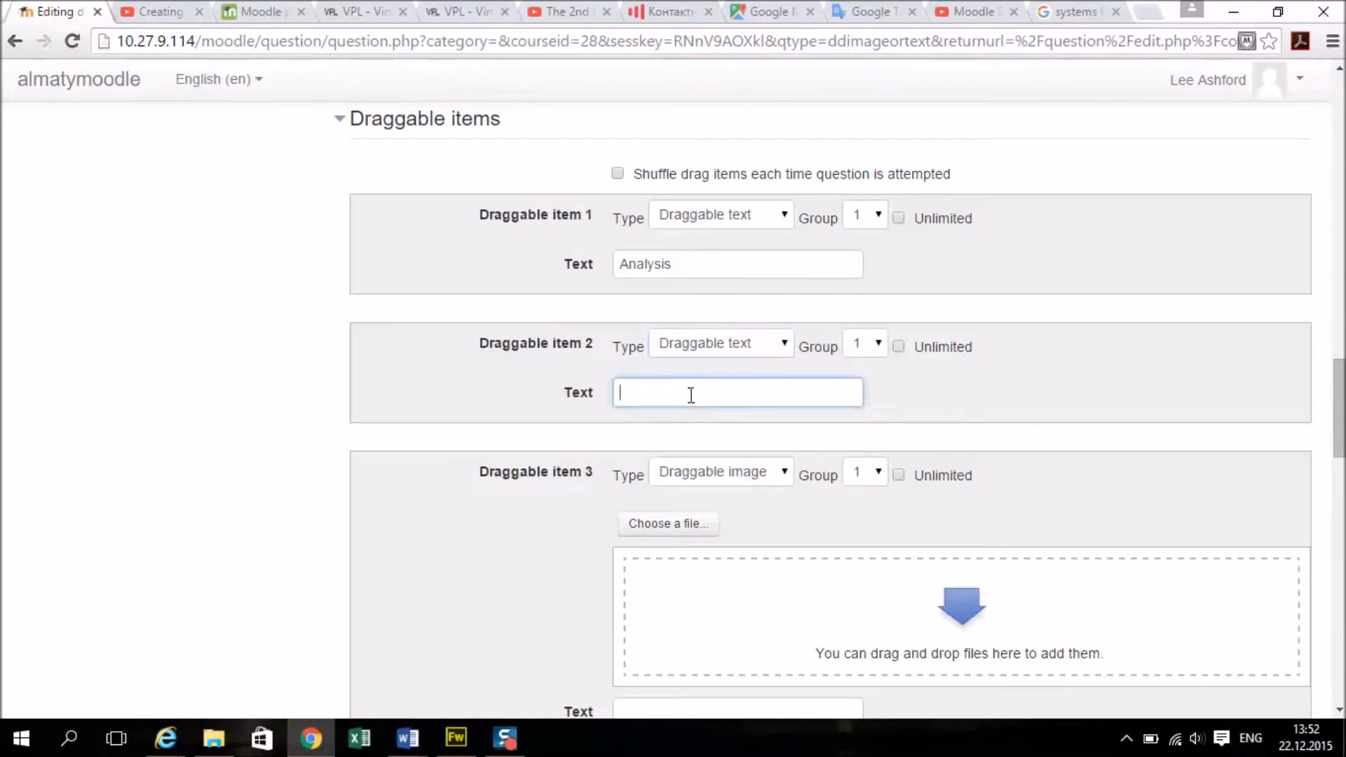
{"action": "type", "text": "l"}
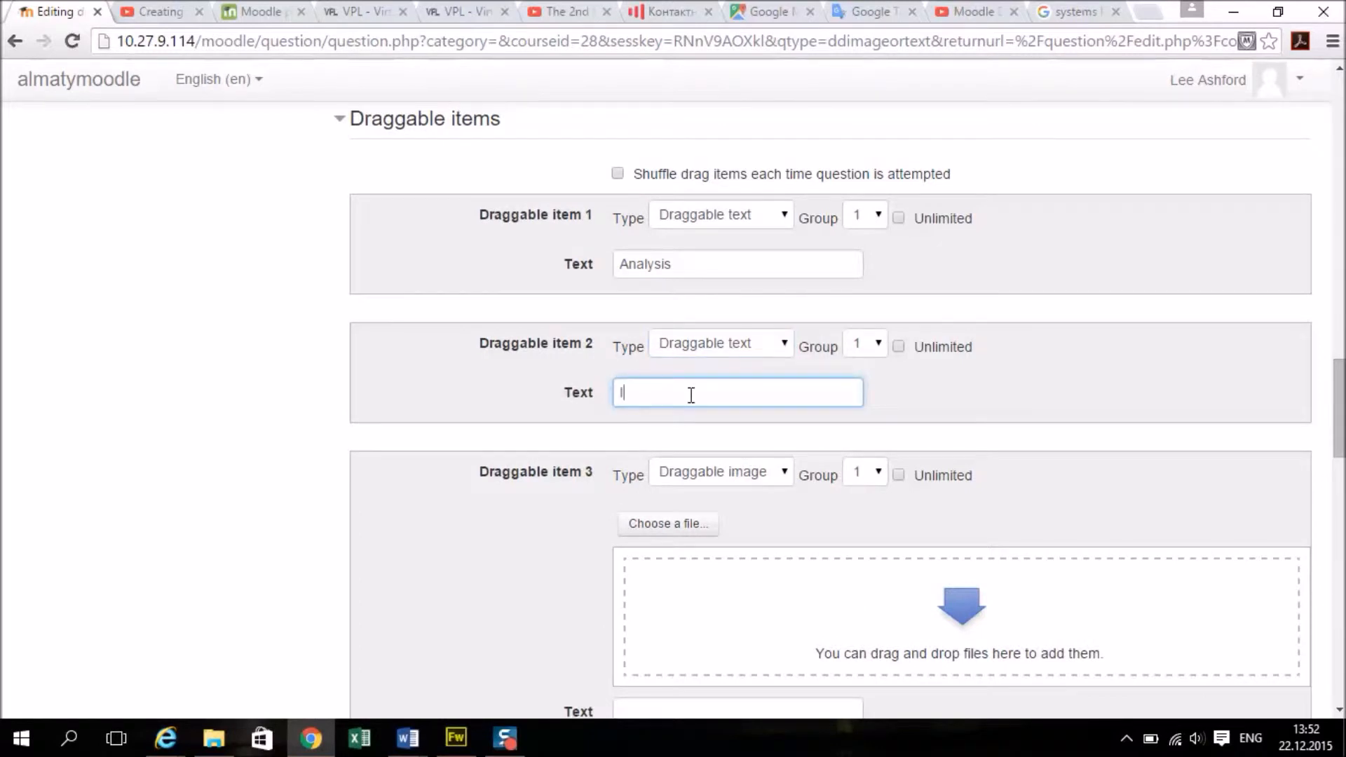
{"action": "type", "text": "Design"}
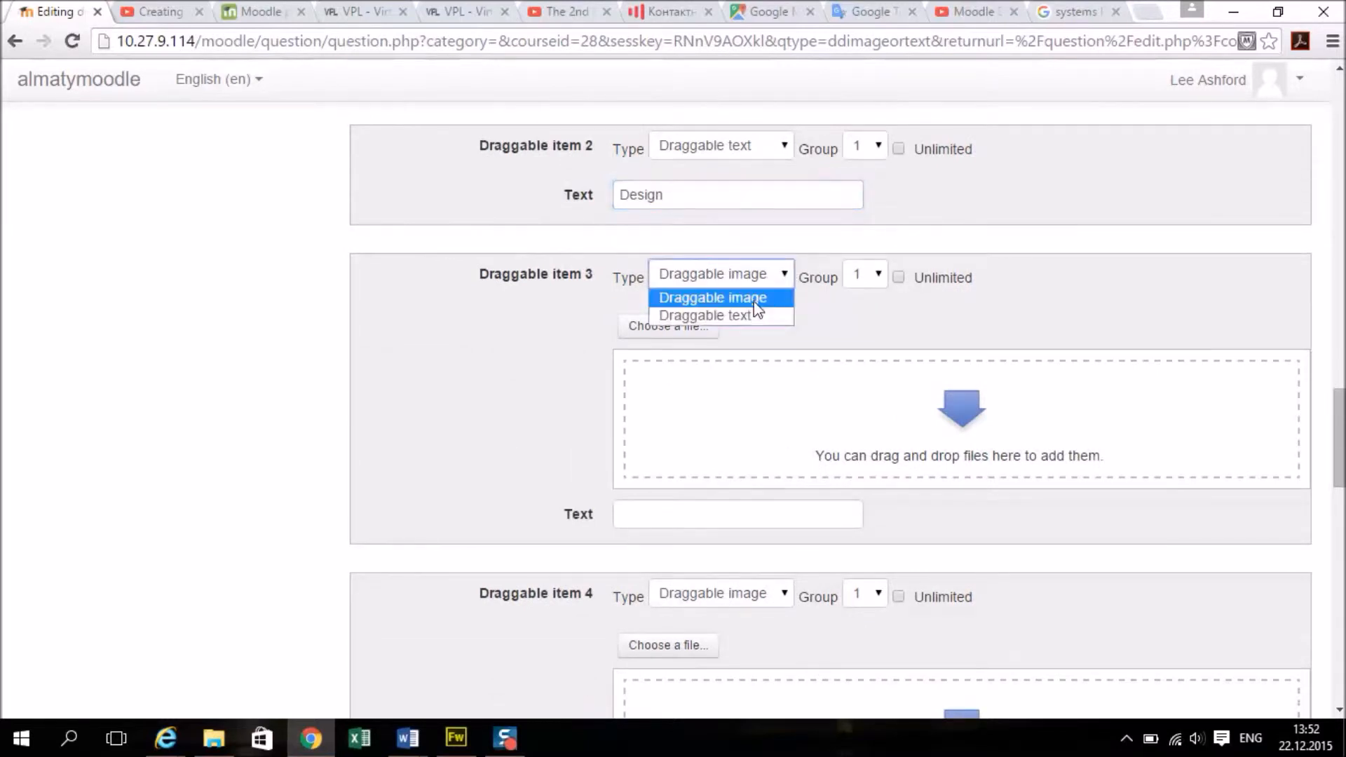
- Make items 3–5 text labels reading Implementation, Testing and Evaluation
{"action": "left_click", "coordinate": [704, 316]}
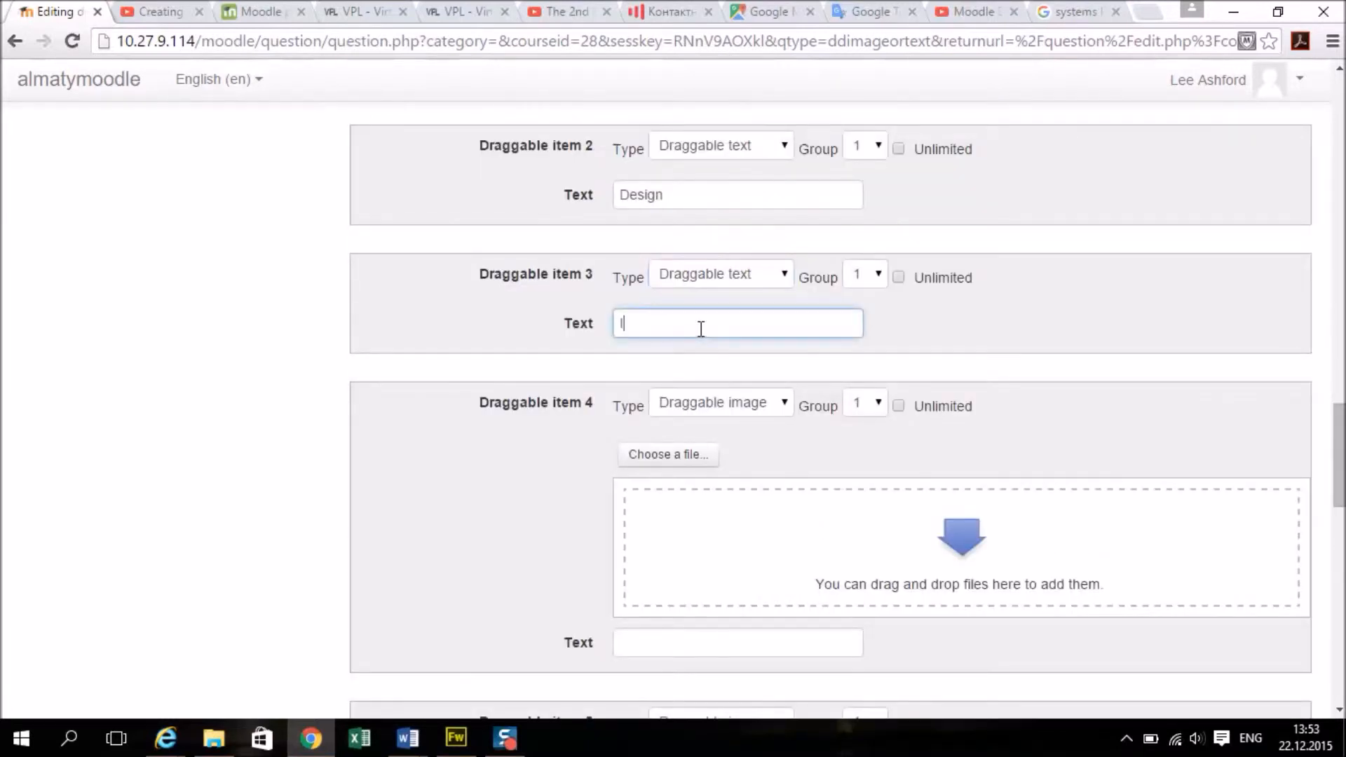
{"action": "type", "text": "Implementation"}
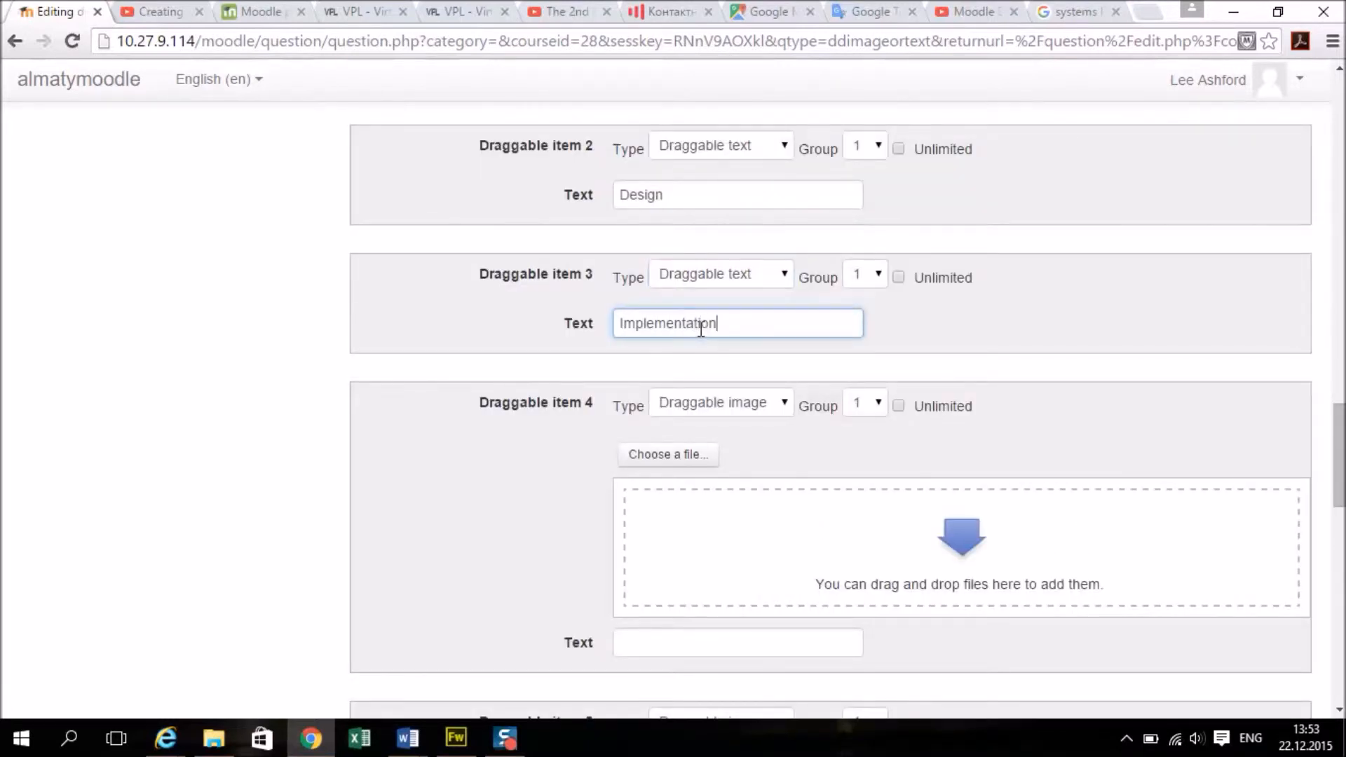
{"action": "scroll", "scroll_direction": "down", "scroll_amount": 3}
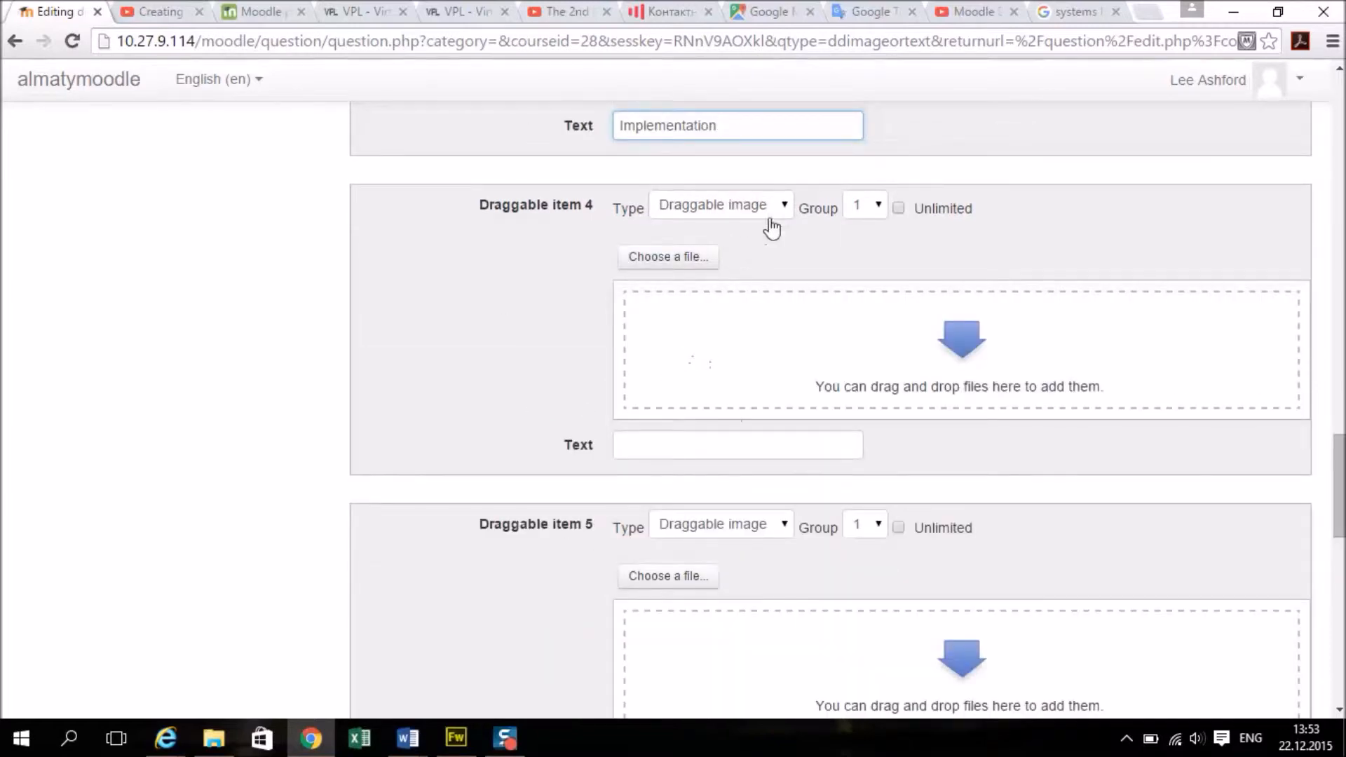
{"action": "left_click", "coordinate": [721, 205]}
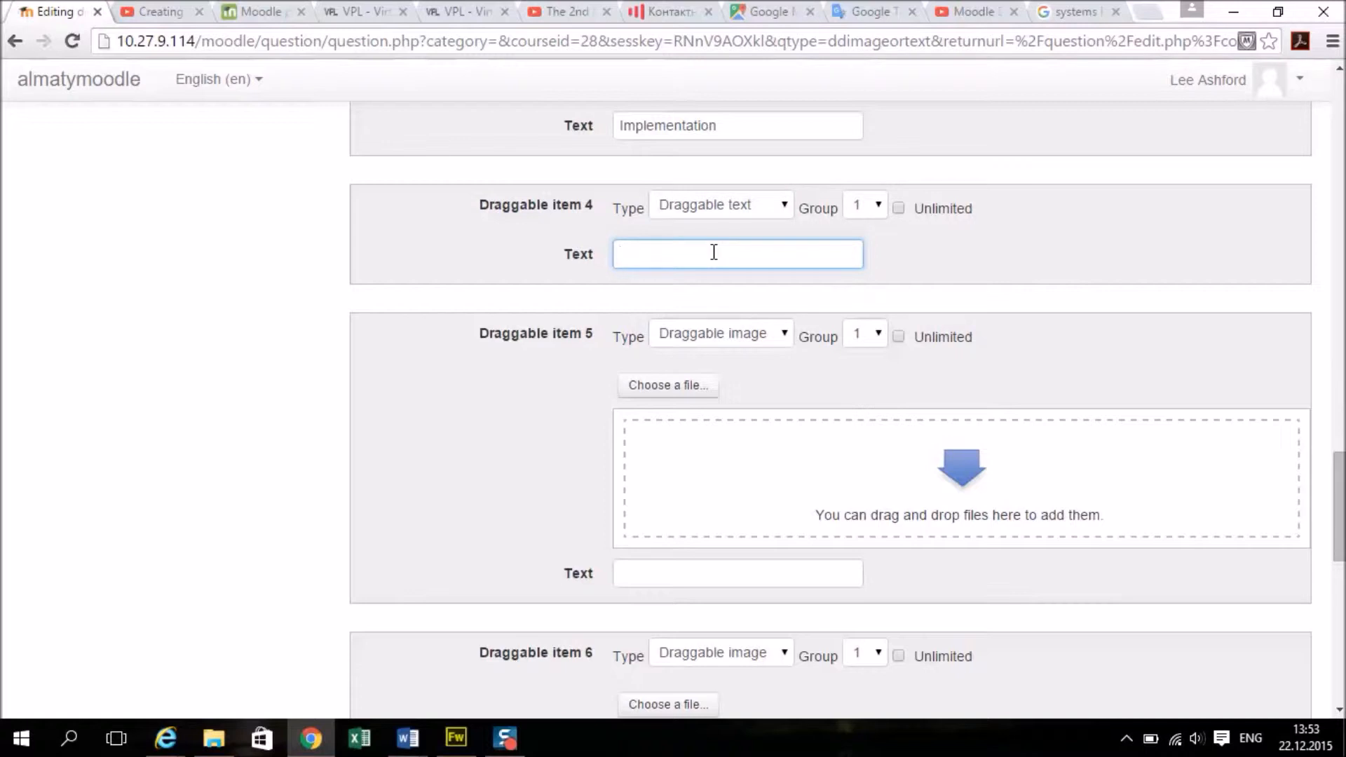
{"action": "type", "text": "Testing"}
{"action": "left_click", "coordinate": [737, 573]}
{"action": "type", "text": "Evaluation"}
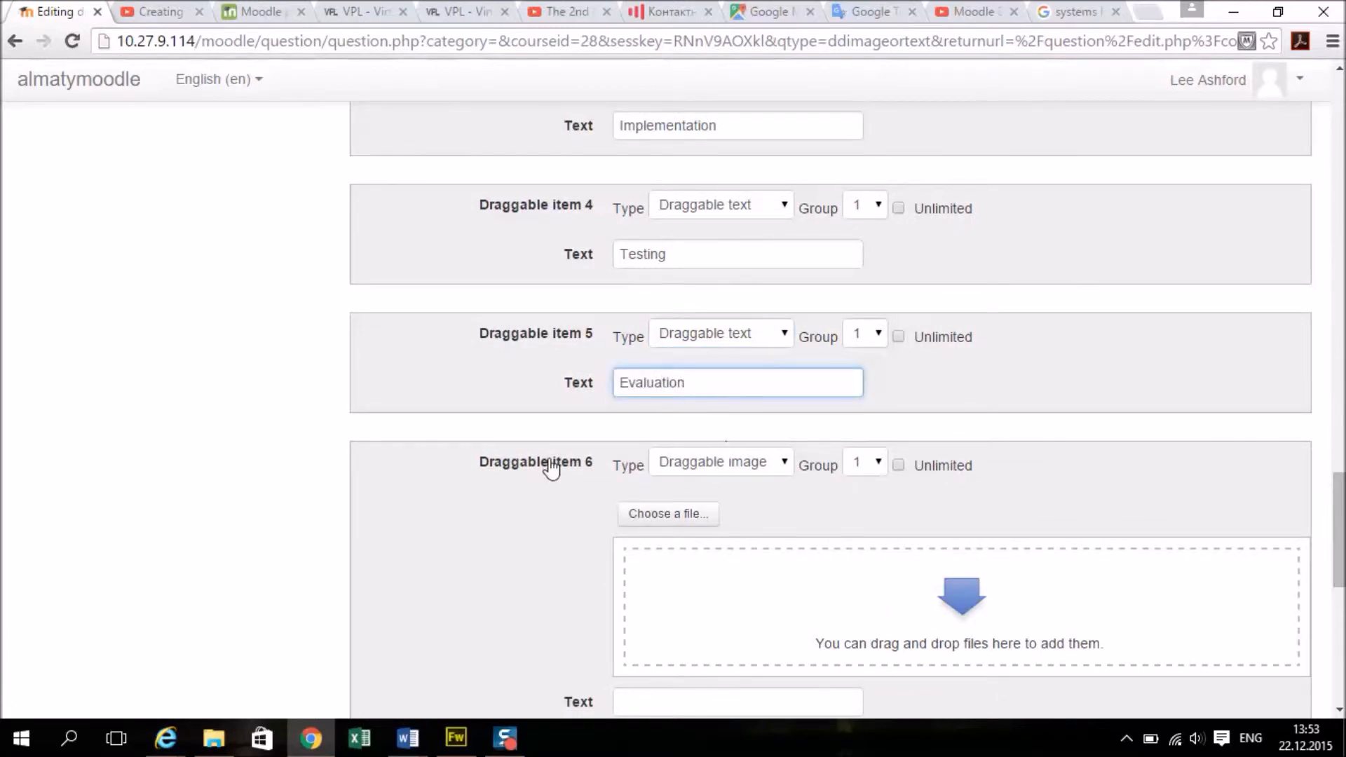
{"action": "scroll", "scroll_direction": "down", "scroll_amount": 3}
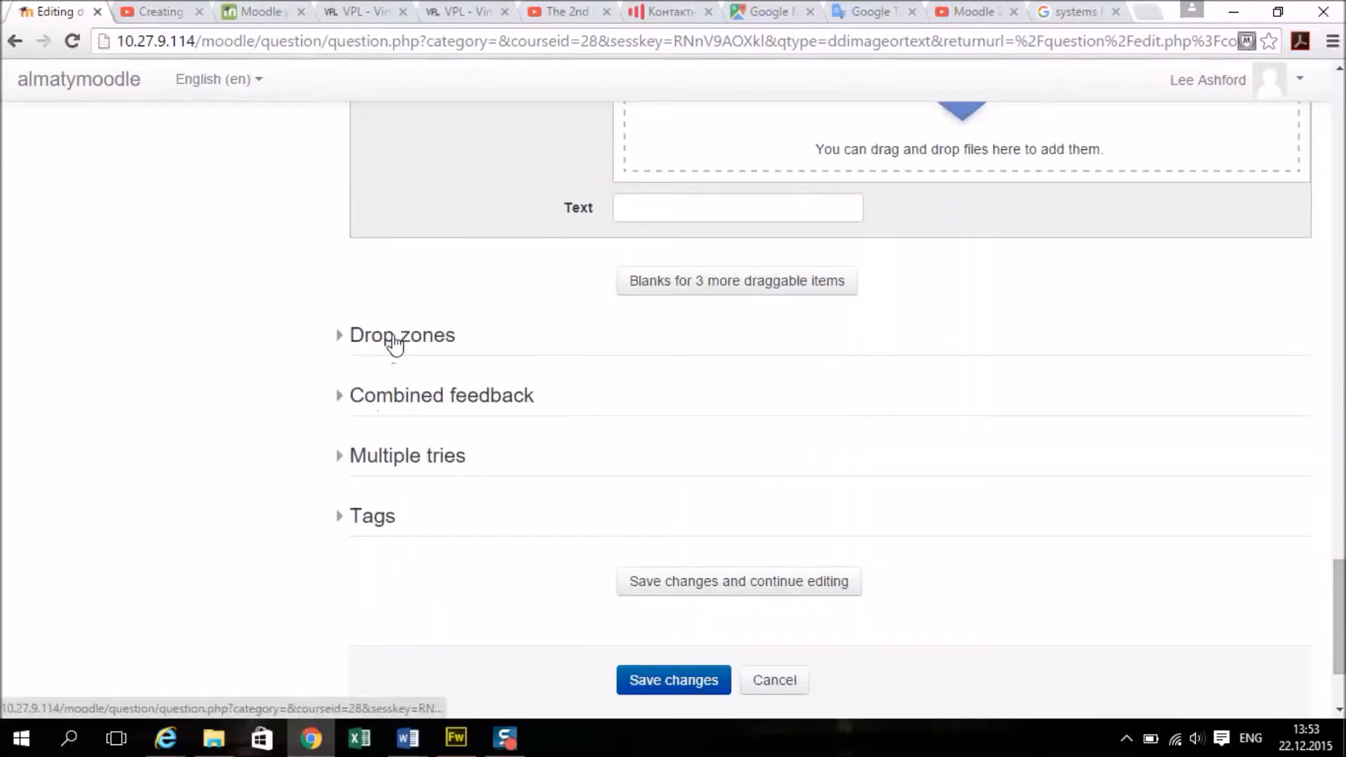
- Assign Analysis, Design, Implementation, Testing and Evaluation to drop zones 1–5
{"action": "left_click", "coordinate": [402, 335]}
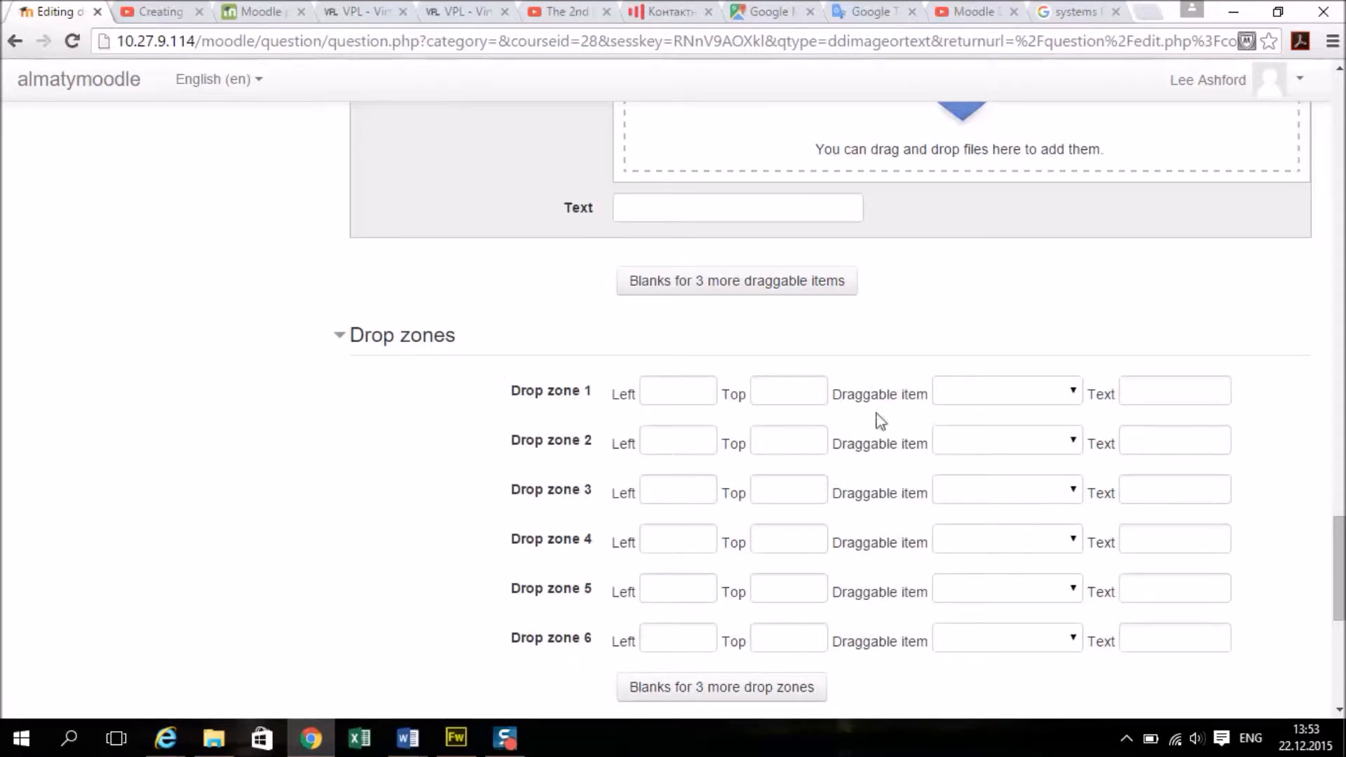
{"action": "mouse_move", "coordinate": [870, 426]}
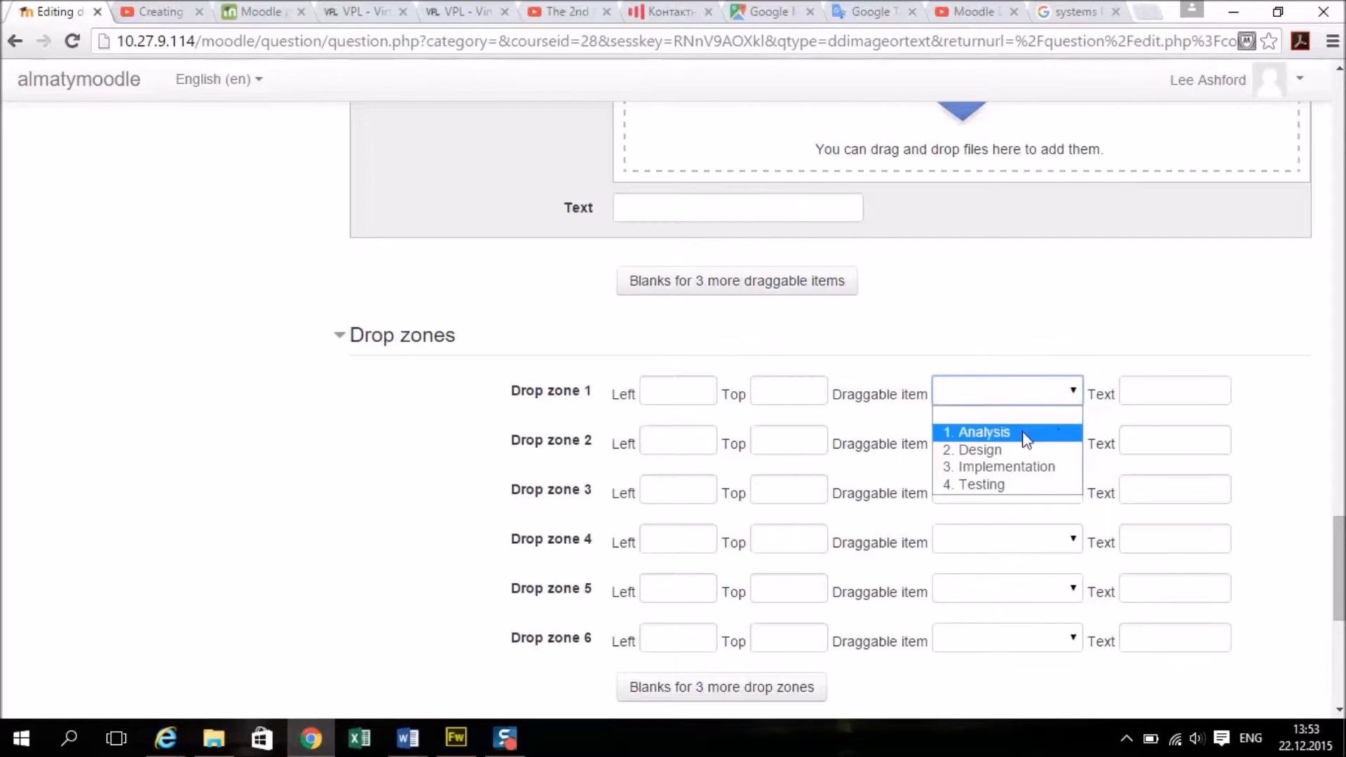
{"action": "left_click", "coordinate": [981, 432]}
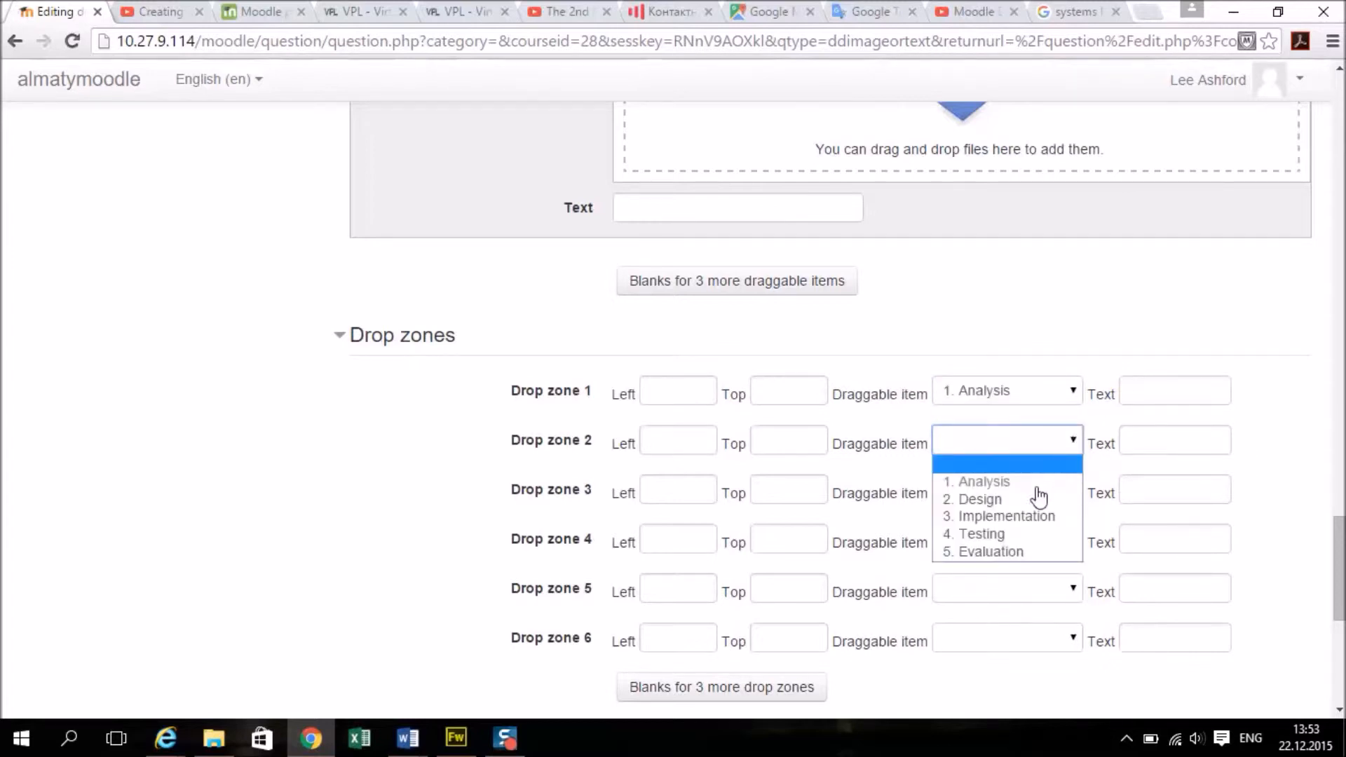
{"action": "left_click", "coordinate": [972, 499]}
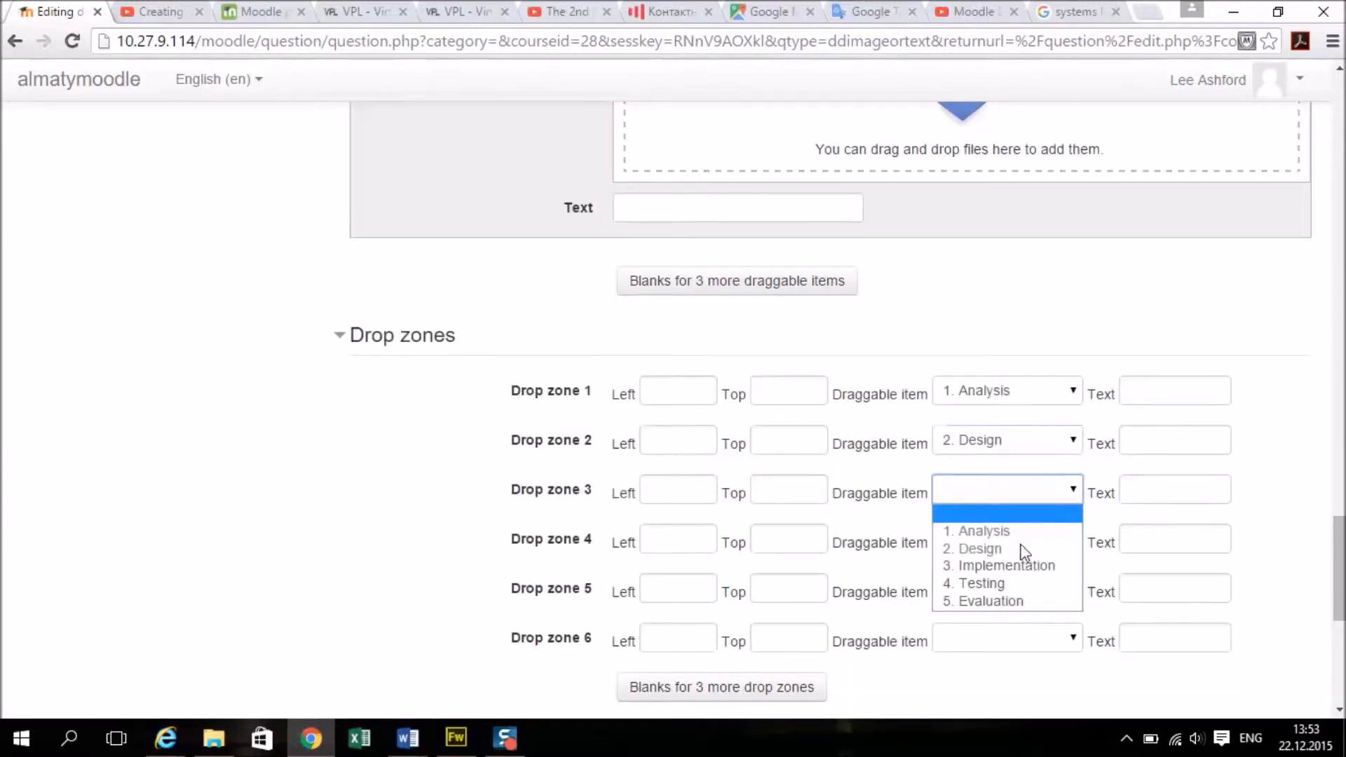
{"action": "left_click", "coordinate": [1006, 565]}
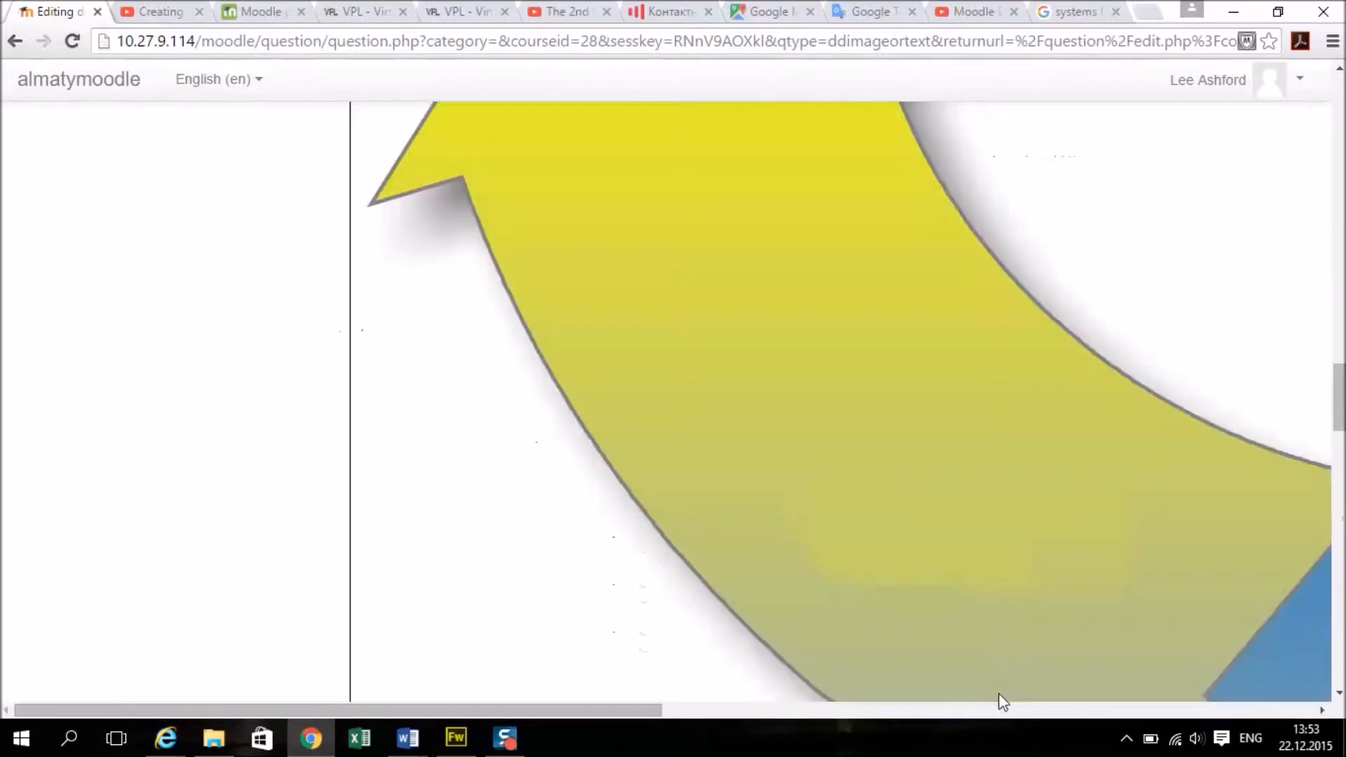
{"action": "scroll", "scroll_direction": "down", "scroll_amount": 3}
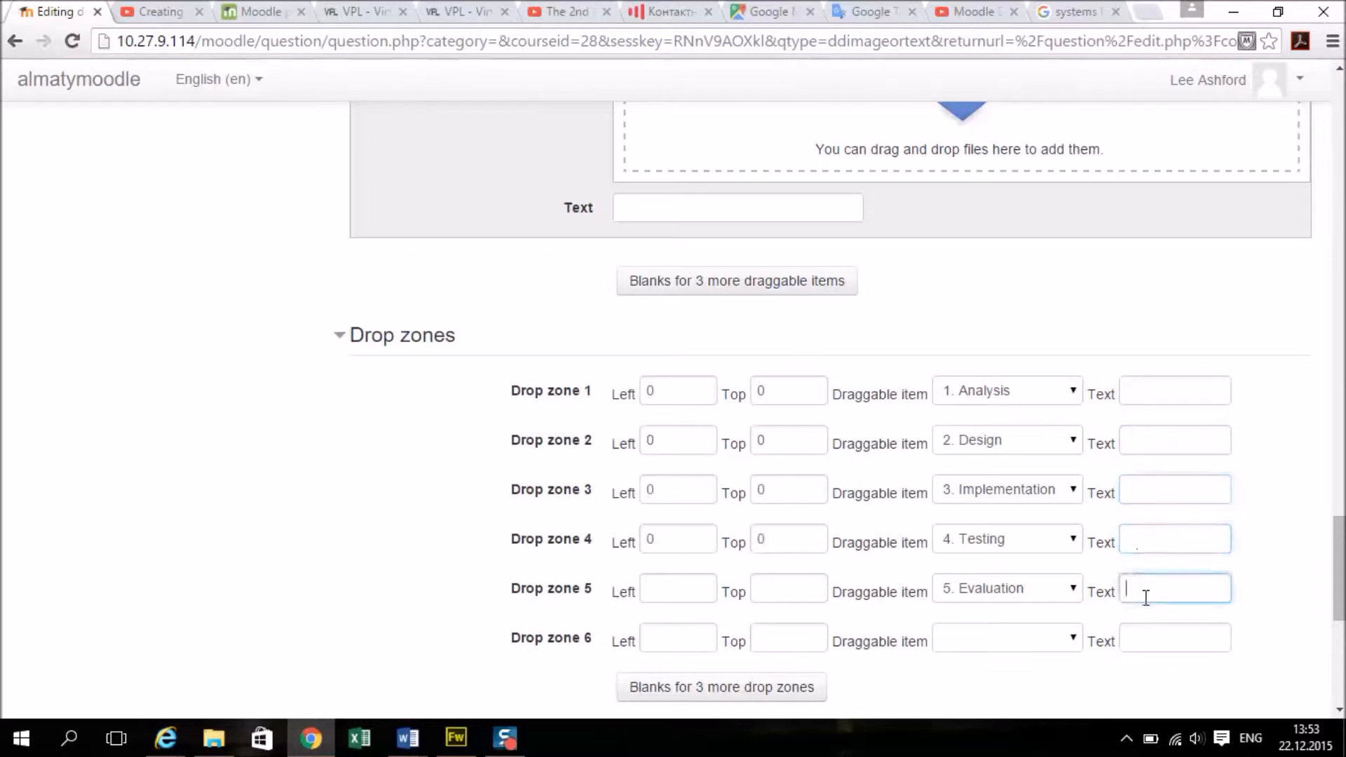
{"action": "left_click", "coordinate": [1173, 636]}
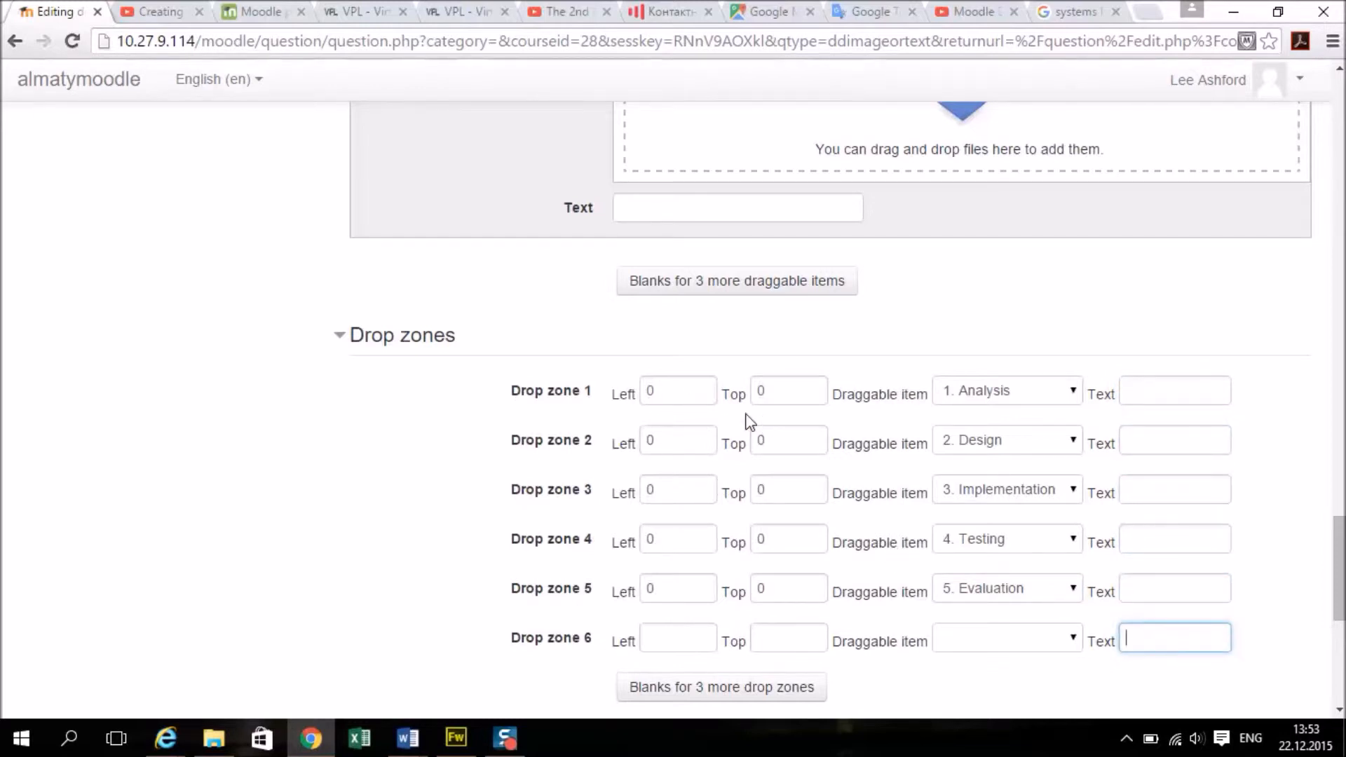
- Drag each label onto its arrow in the preview, filling Left/Top for drop zones 1–5
{"action": "scroll", "scroll_direction": "up", "scroll_amount": 3}
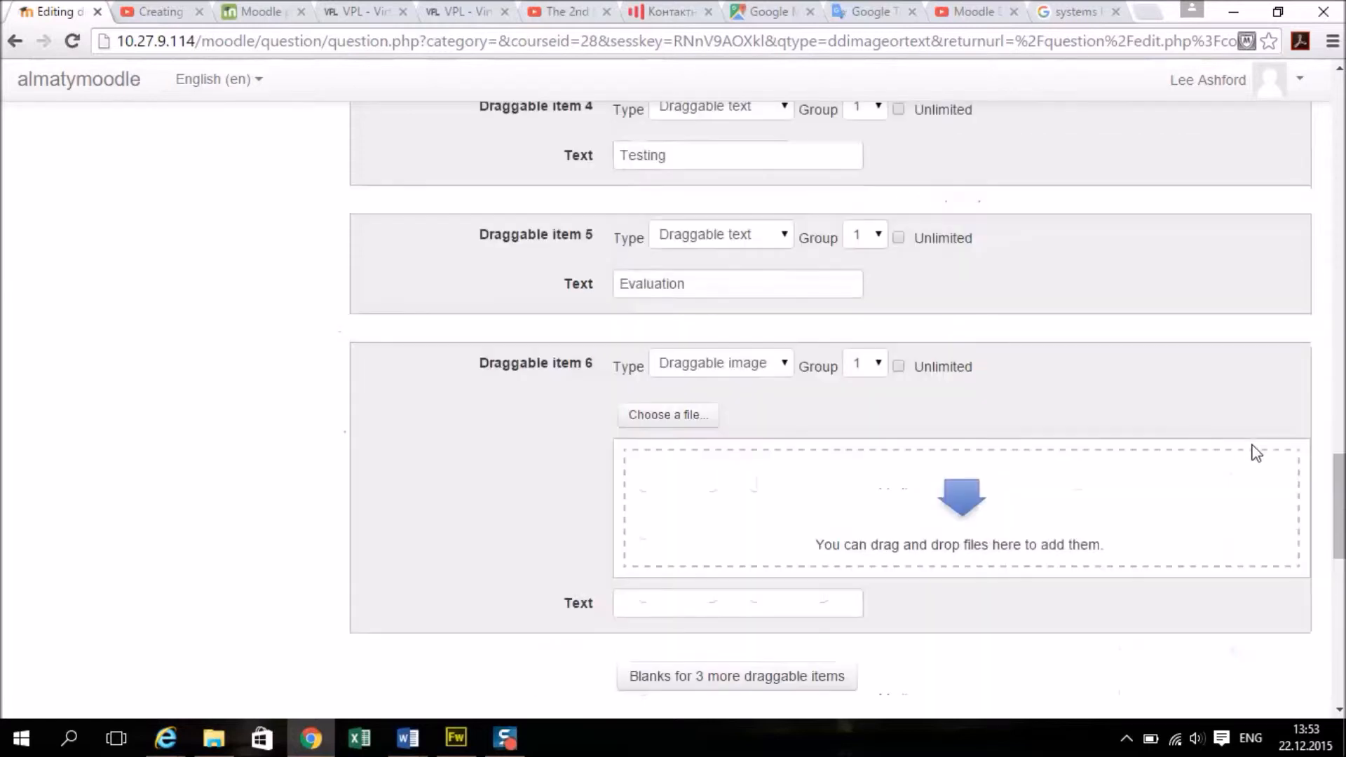
{"action": "scroll", "scroll_direction": "up", "scroll_amount": 3}
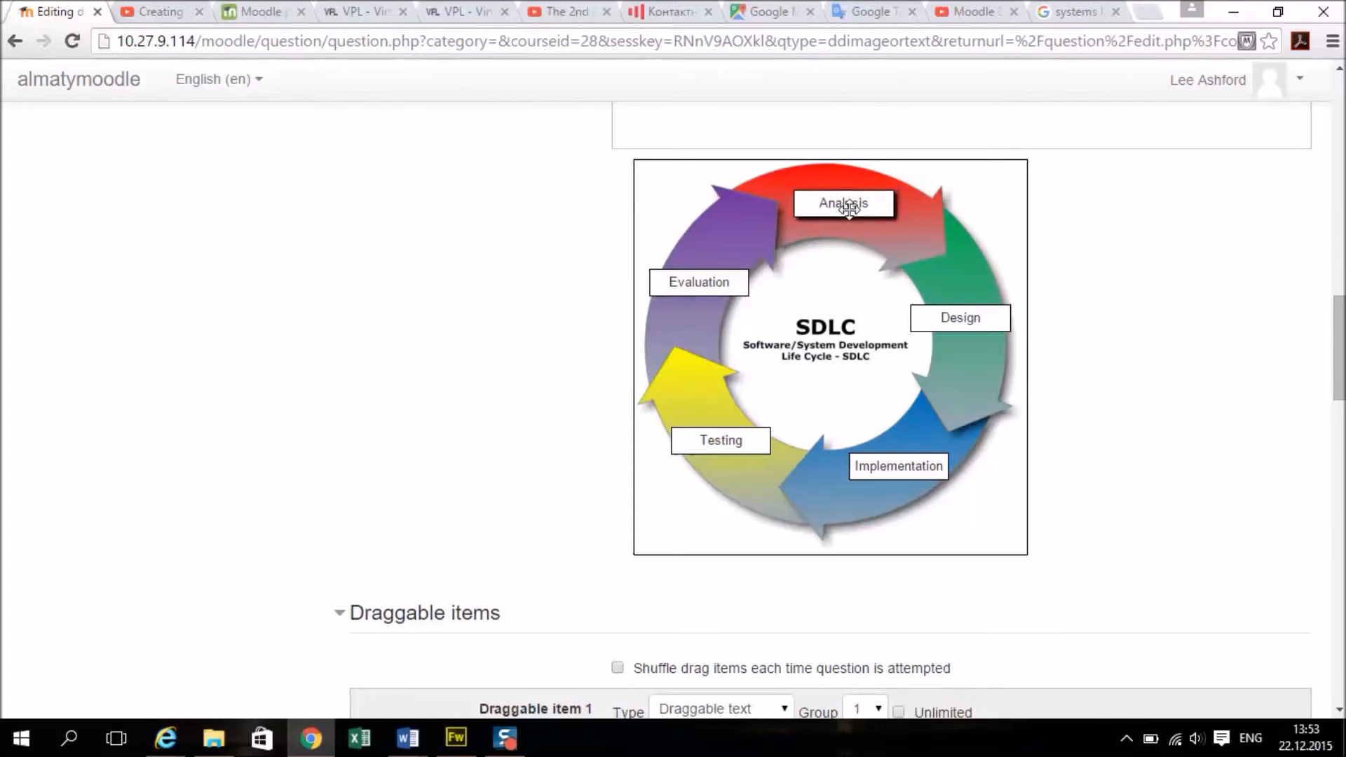
{"action": "scroll", "scroll_direction": "down", "scroll_amount": 3}
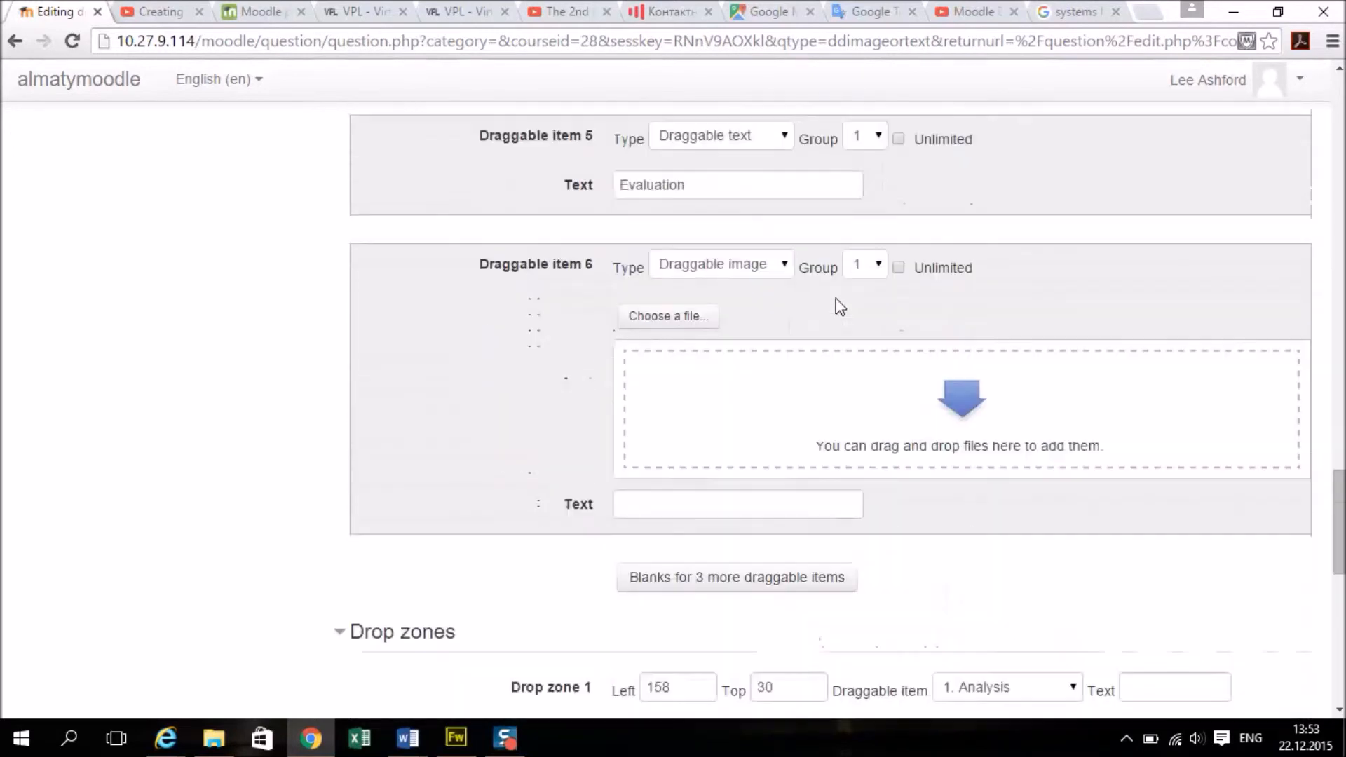
{"action": "scroll", "scroll_direction": "down", "scroll_amount": 3}
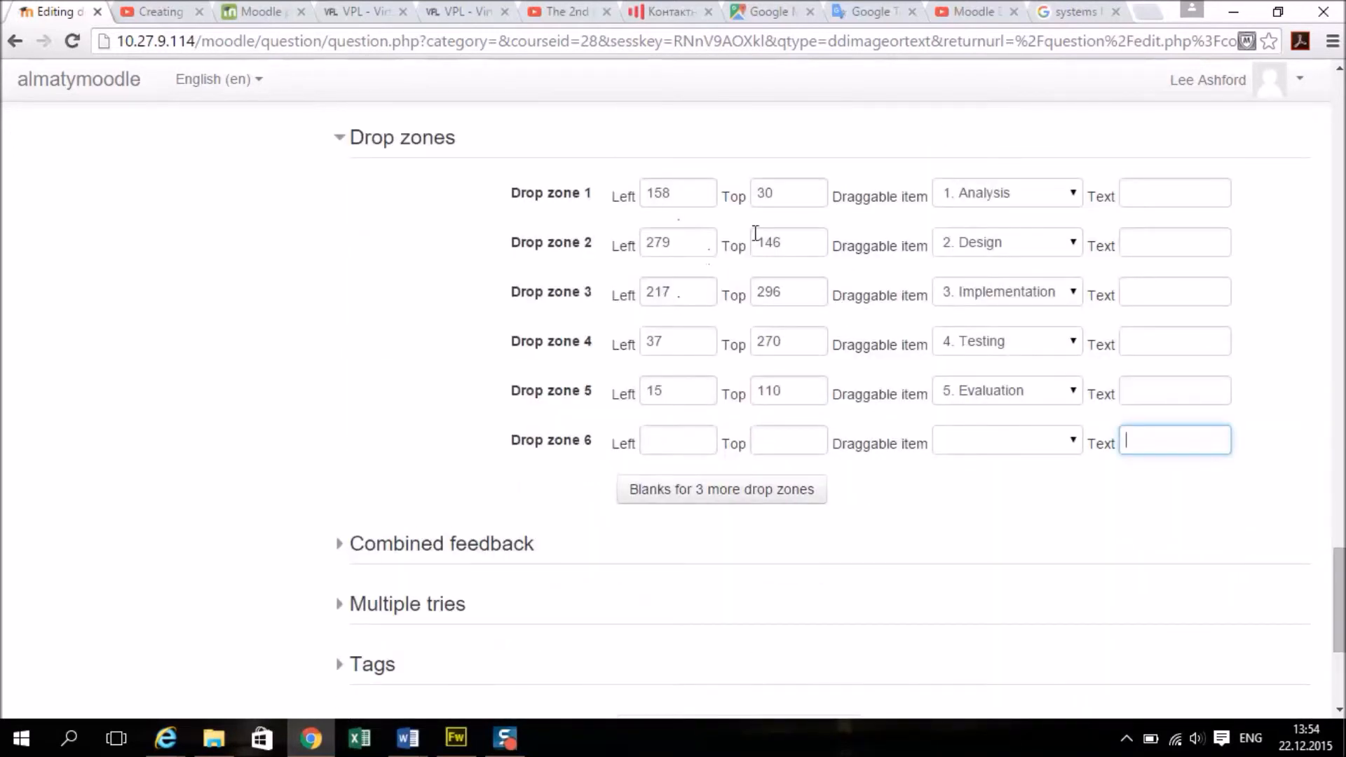
{"action": "mouse_move", "coordinate": [747, 283]}
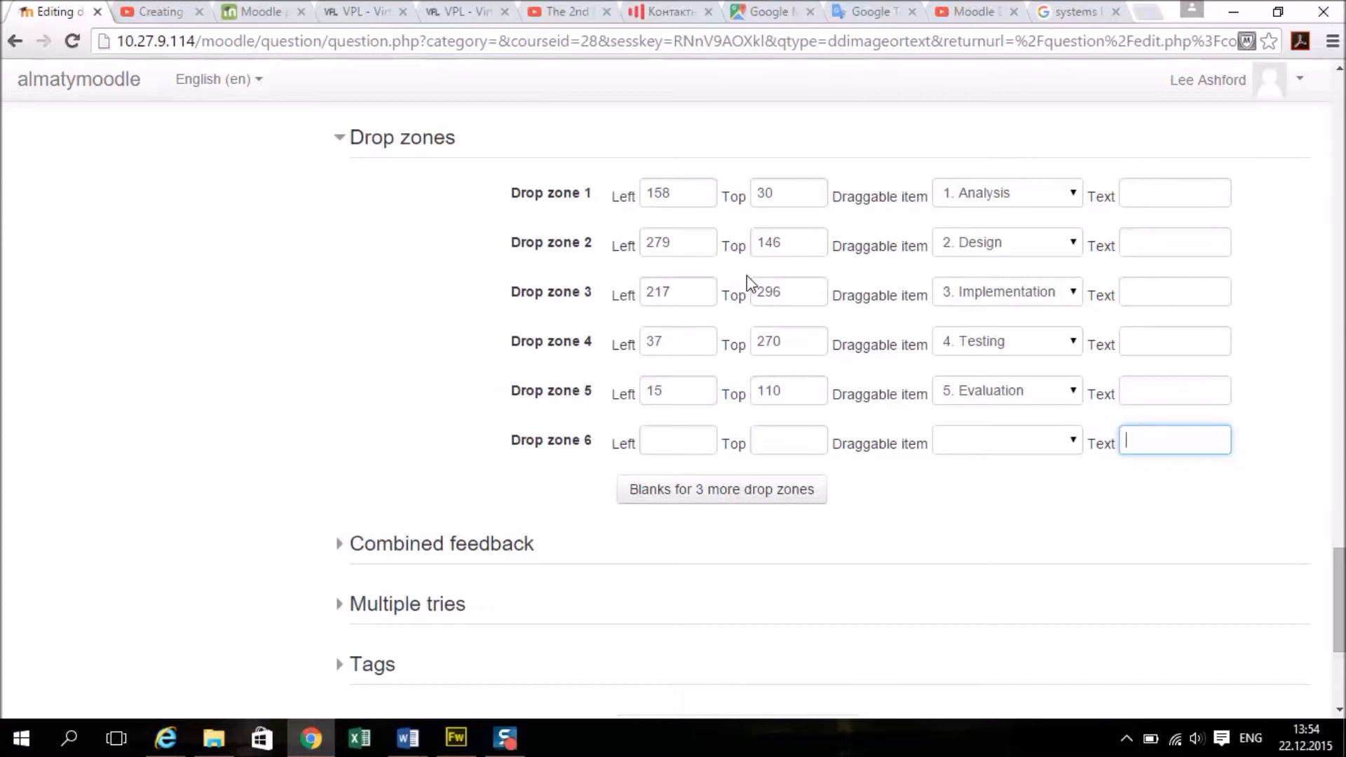
{"action": "mouse_move", "coordinate": [729, 286]}
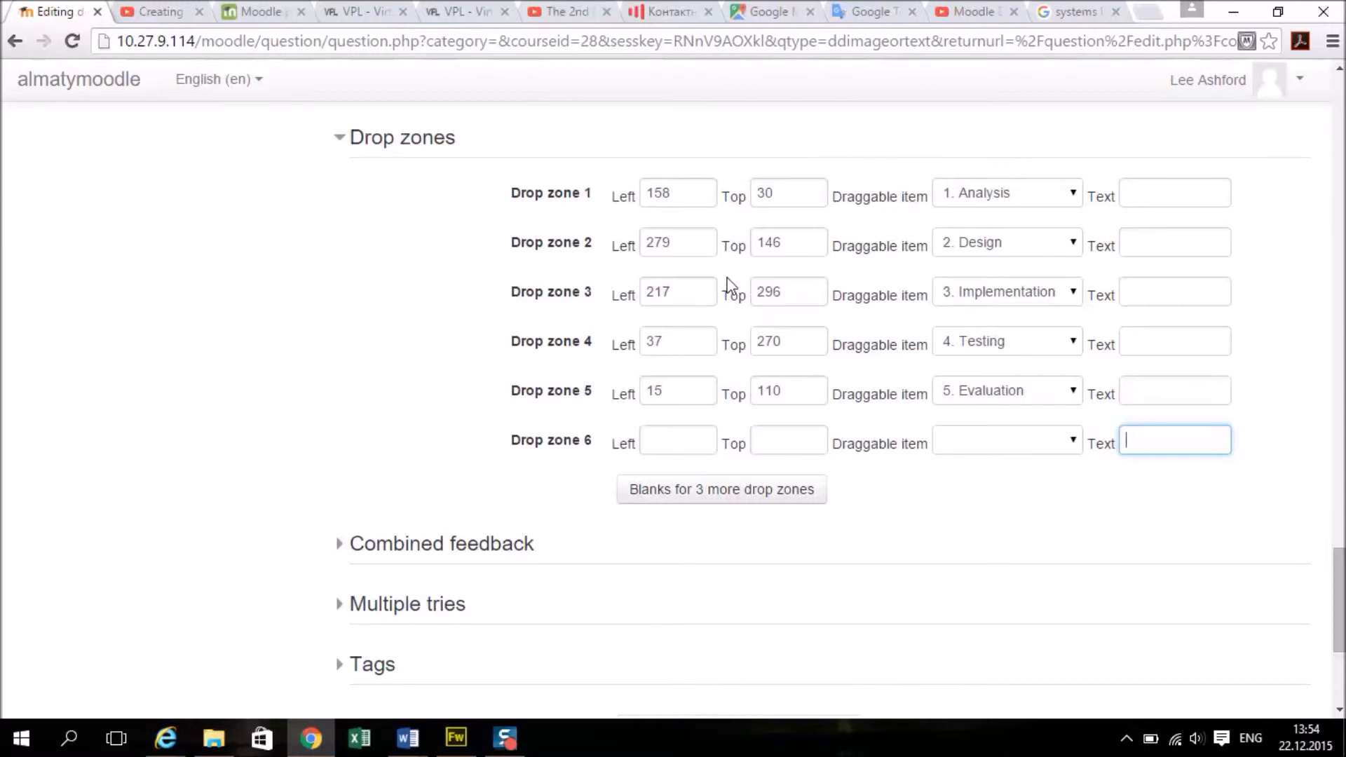
- Save the finished Project Life Cycle question
{"action": "scroll", "scroll_direction": "down", "scroll_amount": 3}
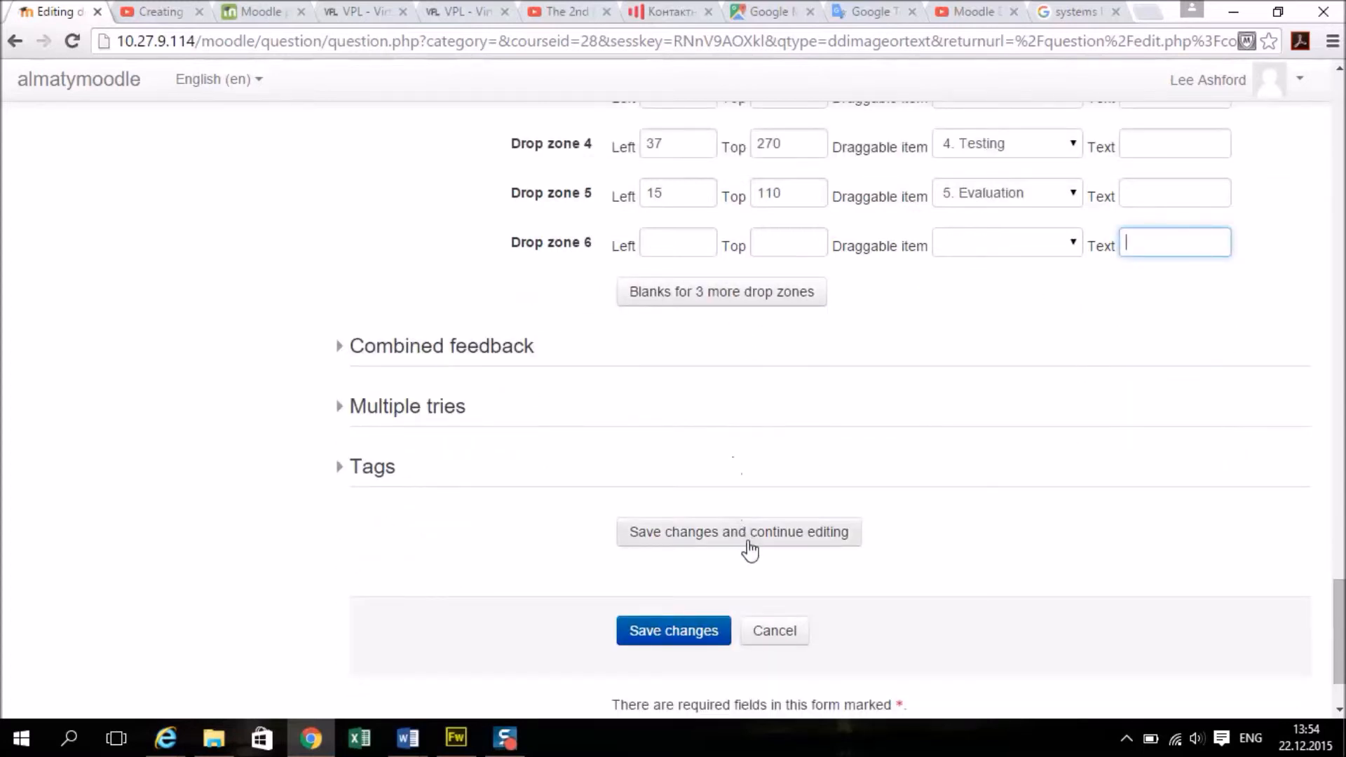
{"action": "left_click", "coordinate": [673, 629]}
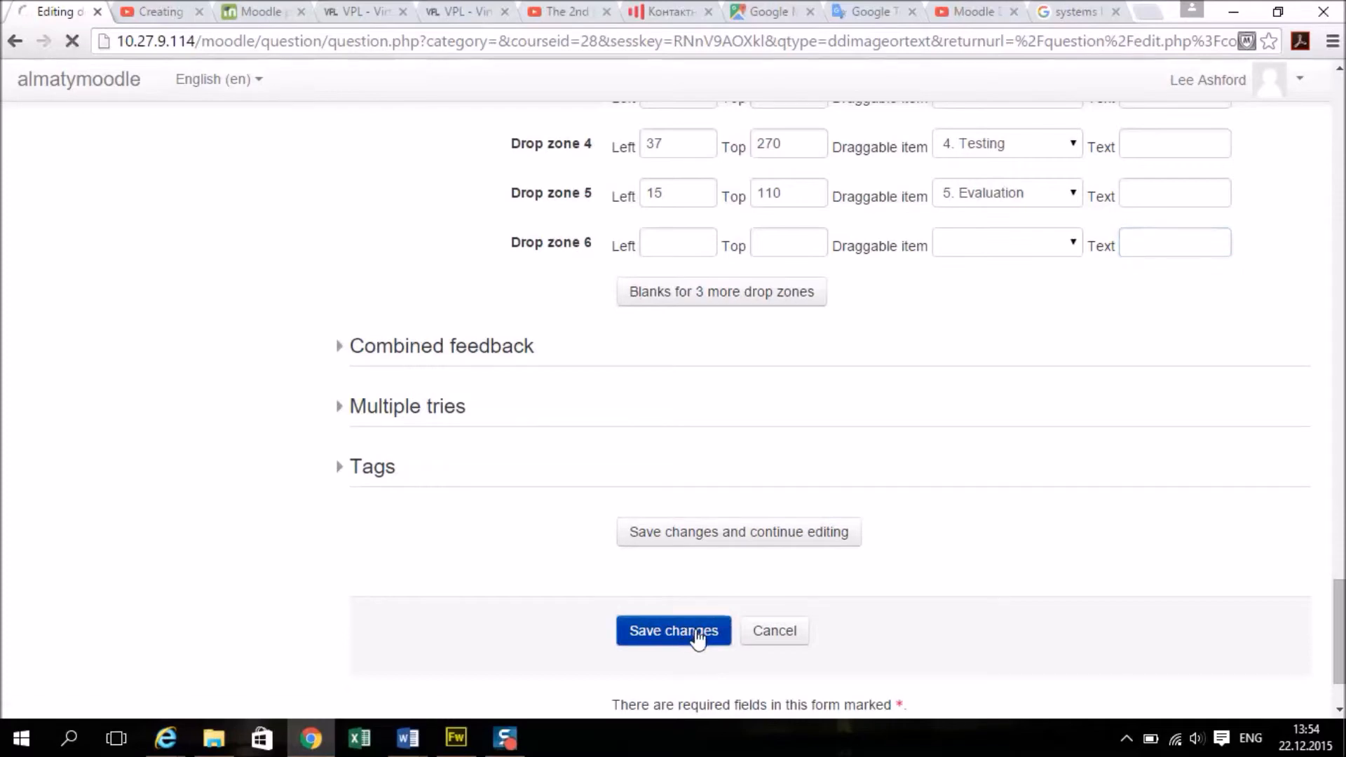
{"action": "left_click", "coordinate": [673, 629]}
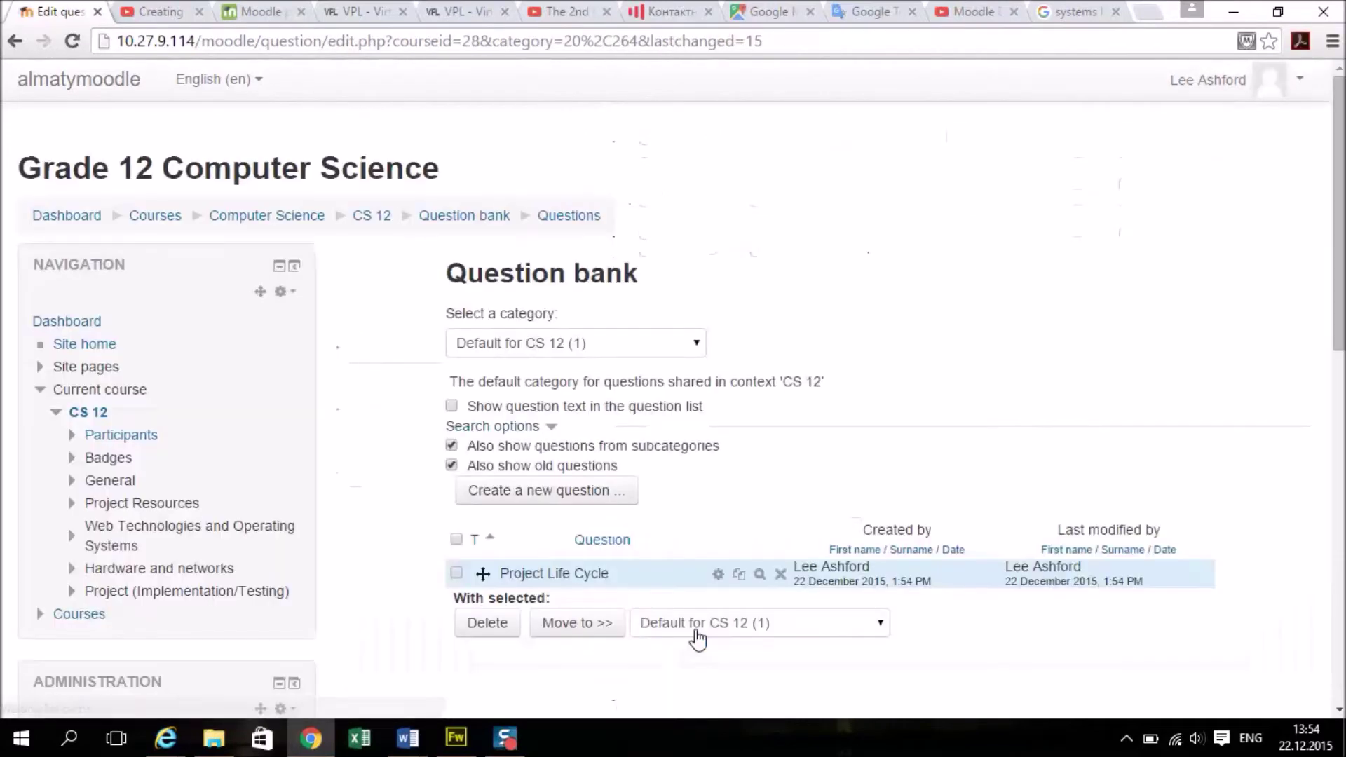
- Add the question to the Test quiz and start its preview
{"action": "scroll", "scroll_direction": "down", "scroll_amount": 3}
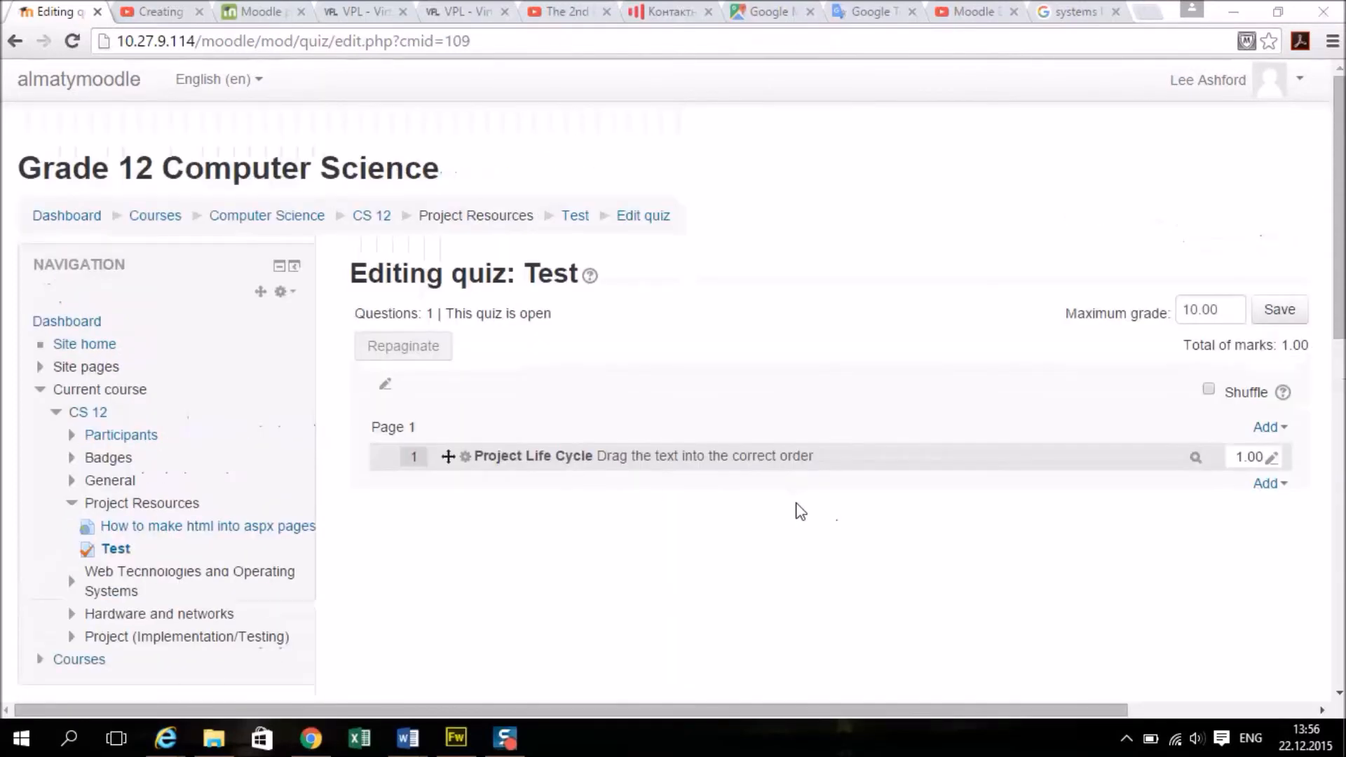
{"action": "mouse_move", "coordinate": [590, 509]}
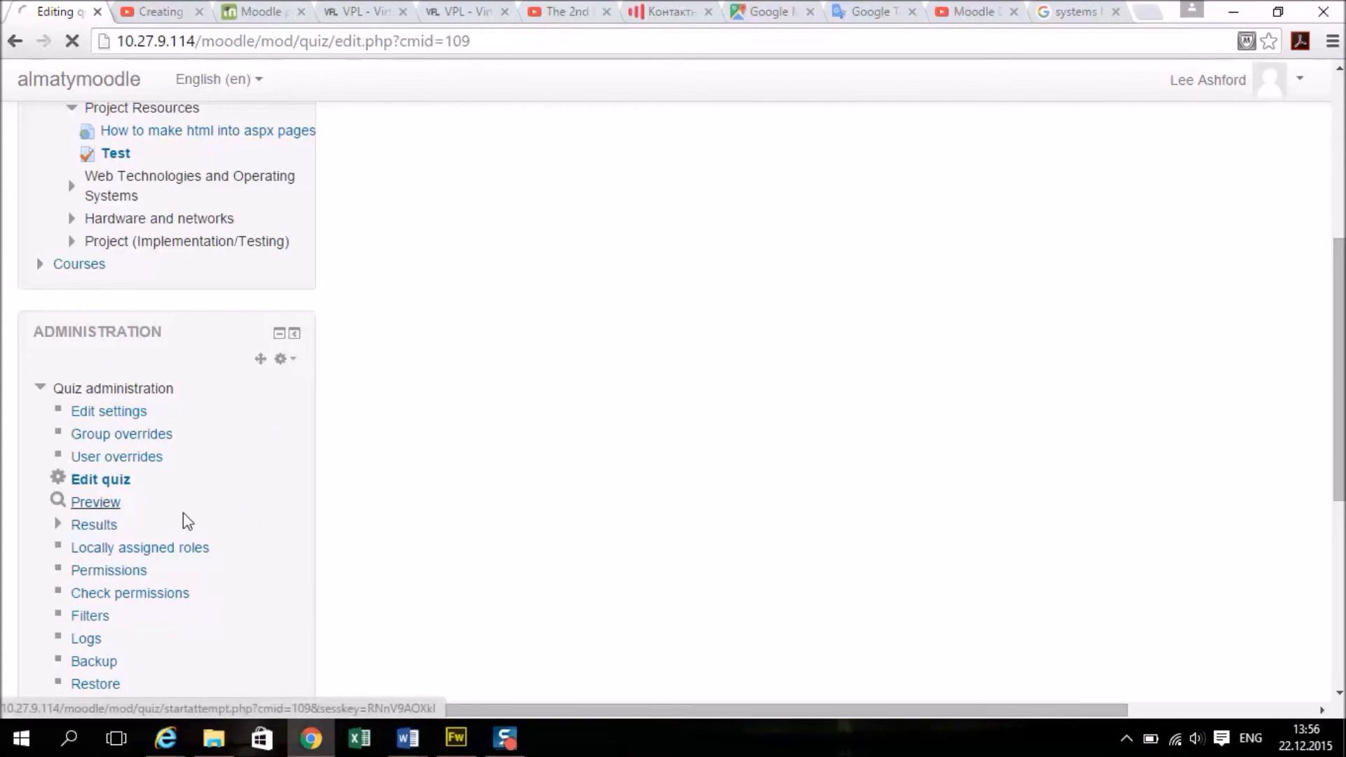
{"action": "left_click", "coordinate": [95, 501]}
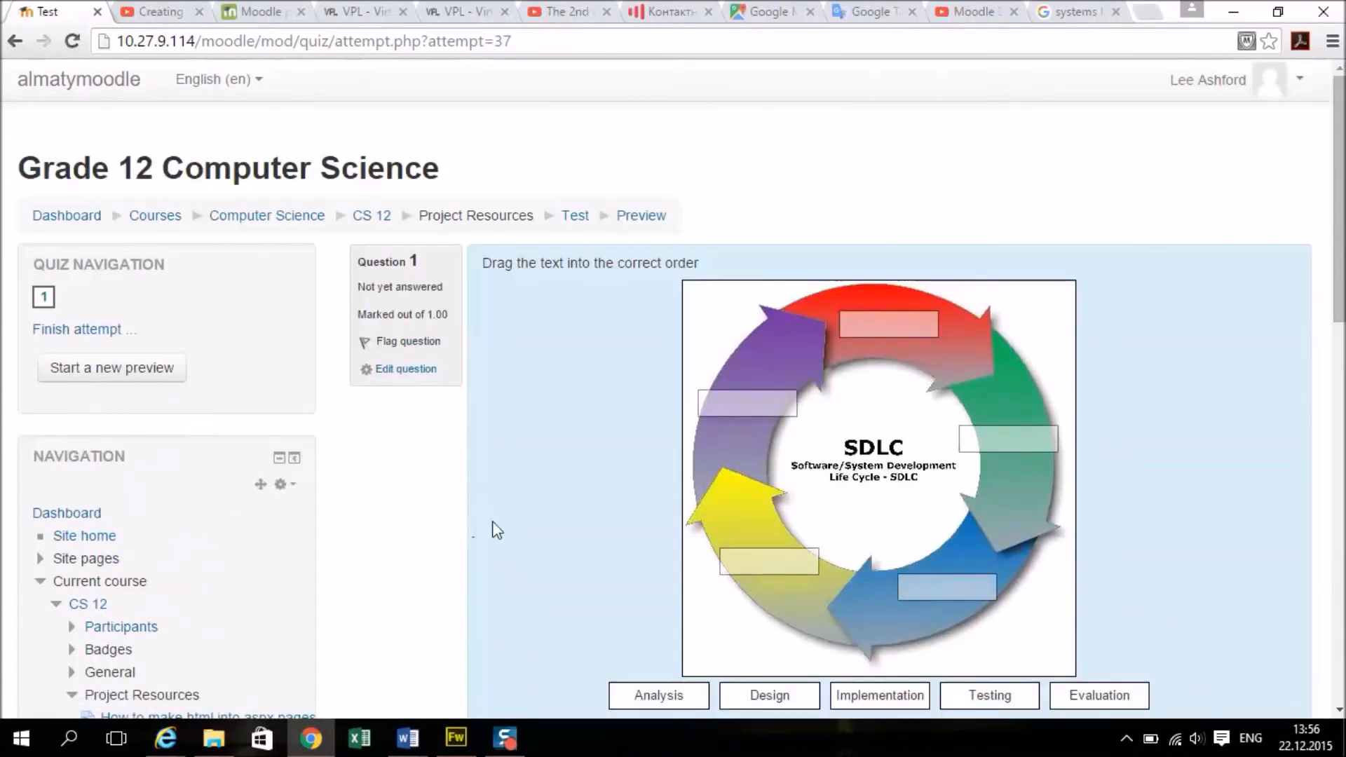
- Drop the five phase labels onto the SDLC diagram and go to the attempt summary
{"action": "scroll", "scroll_direction": "down", "scroll_amount": 3}
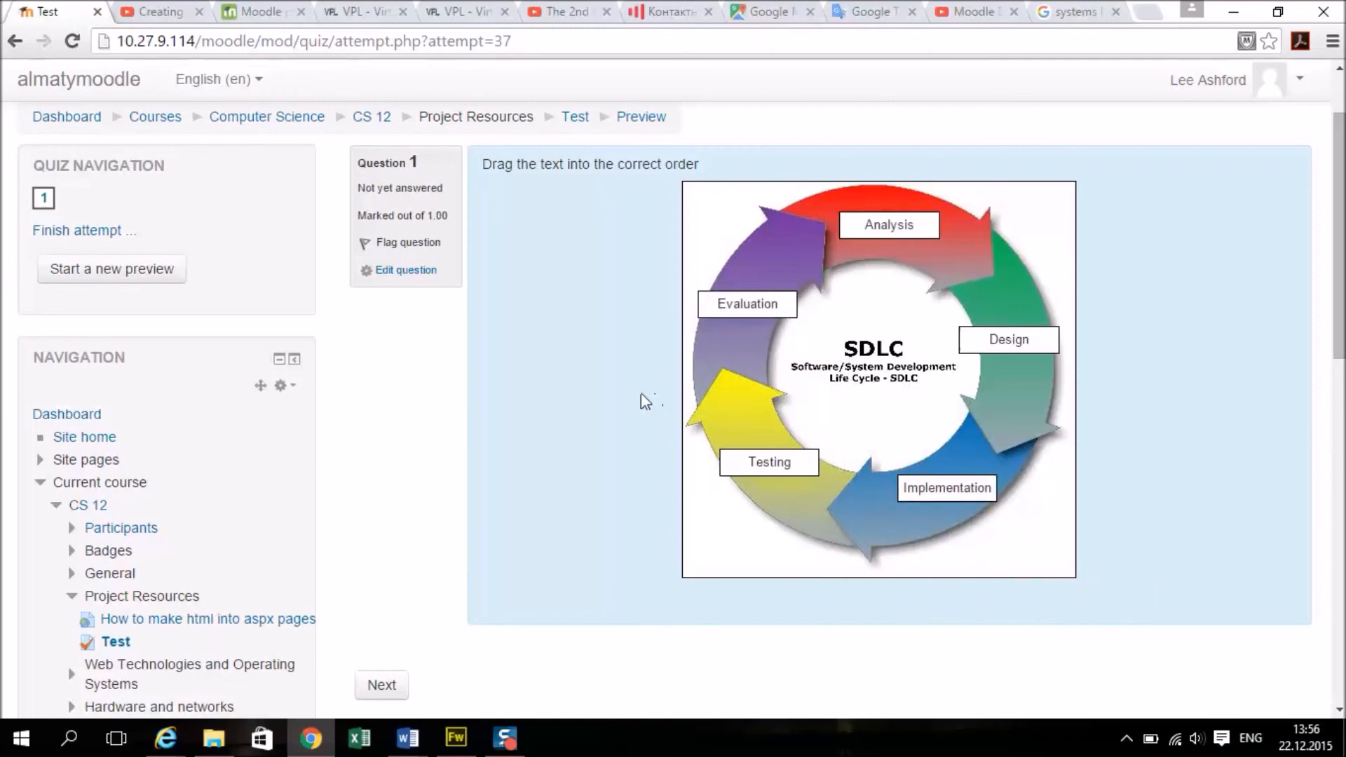
{"action": "left_click", "coordinate": [381, 684]}
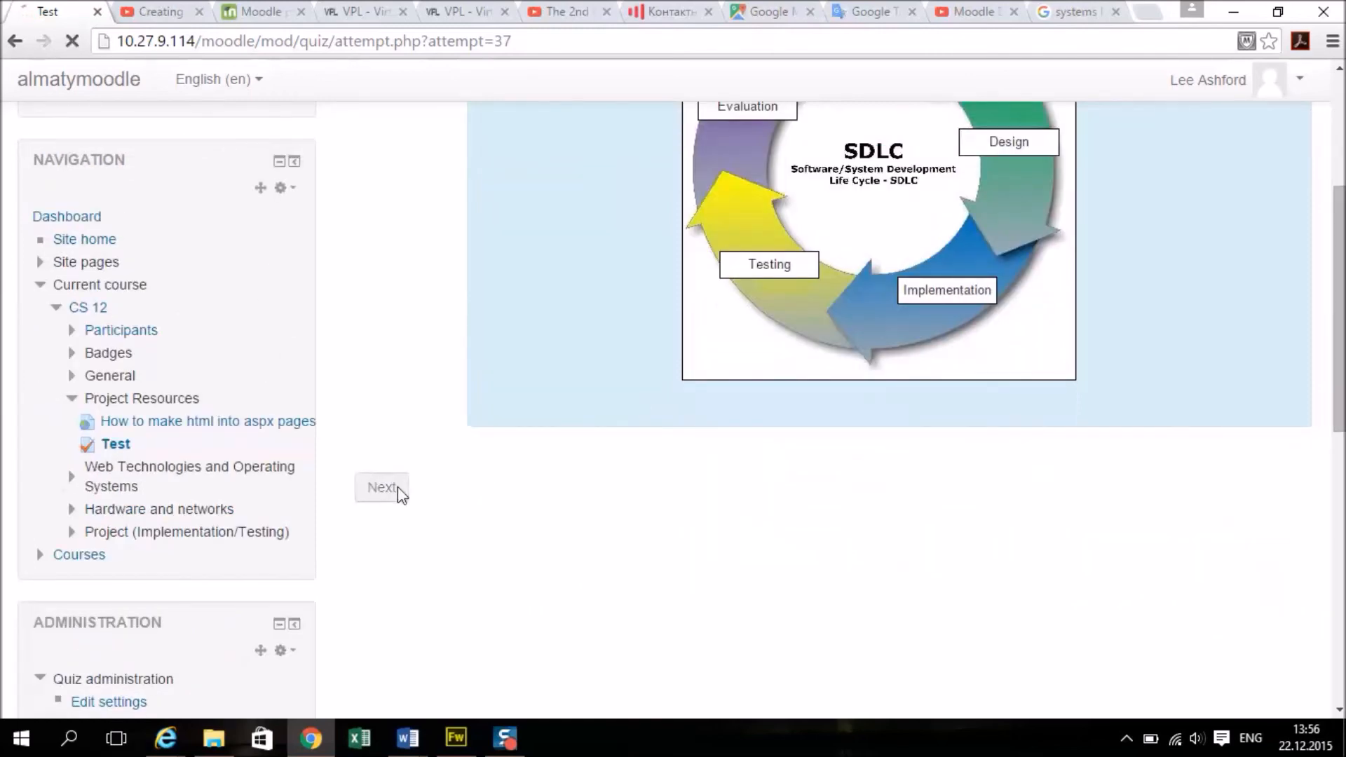
{"action": "left_click", "coordinate": [381, 486]}
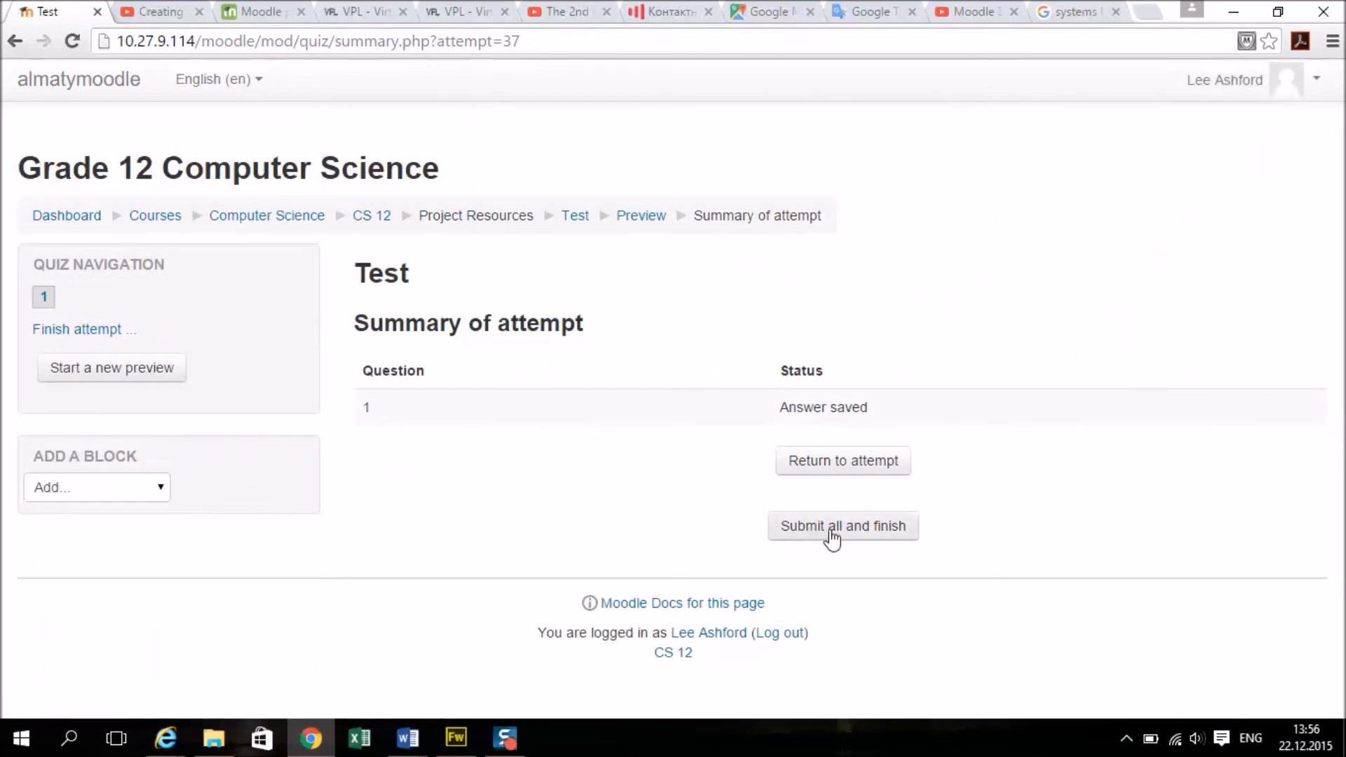
- Submit all and finish, confirming the attempt is graded 10.00 out of 10.00
{"action": "left_click", "coordinate": [842, 526]}
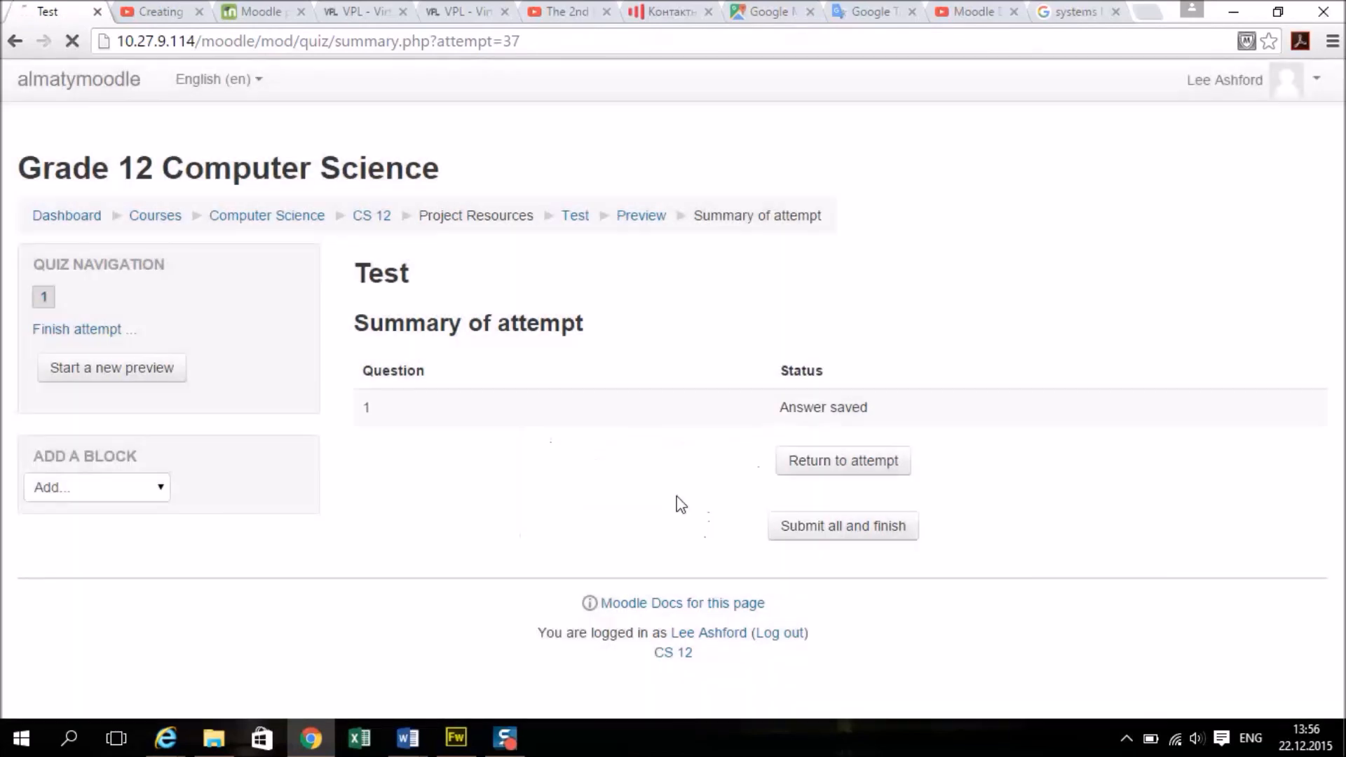
{"action": "left_click", "coordinate": [843, 525]}
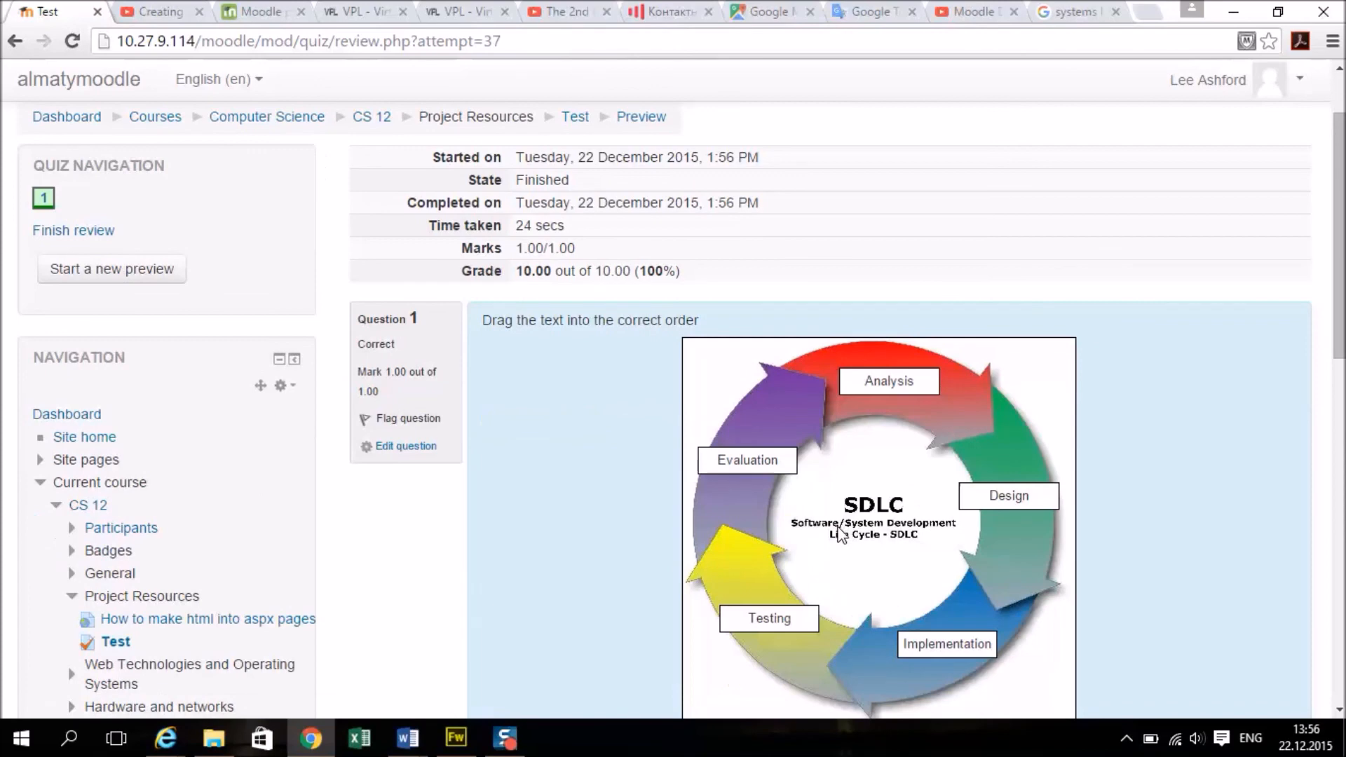
{"action": "scroll", "scroll_direction": "down", "scroll_amount": 3}
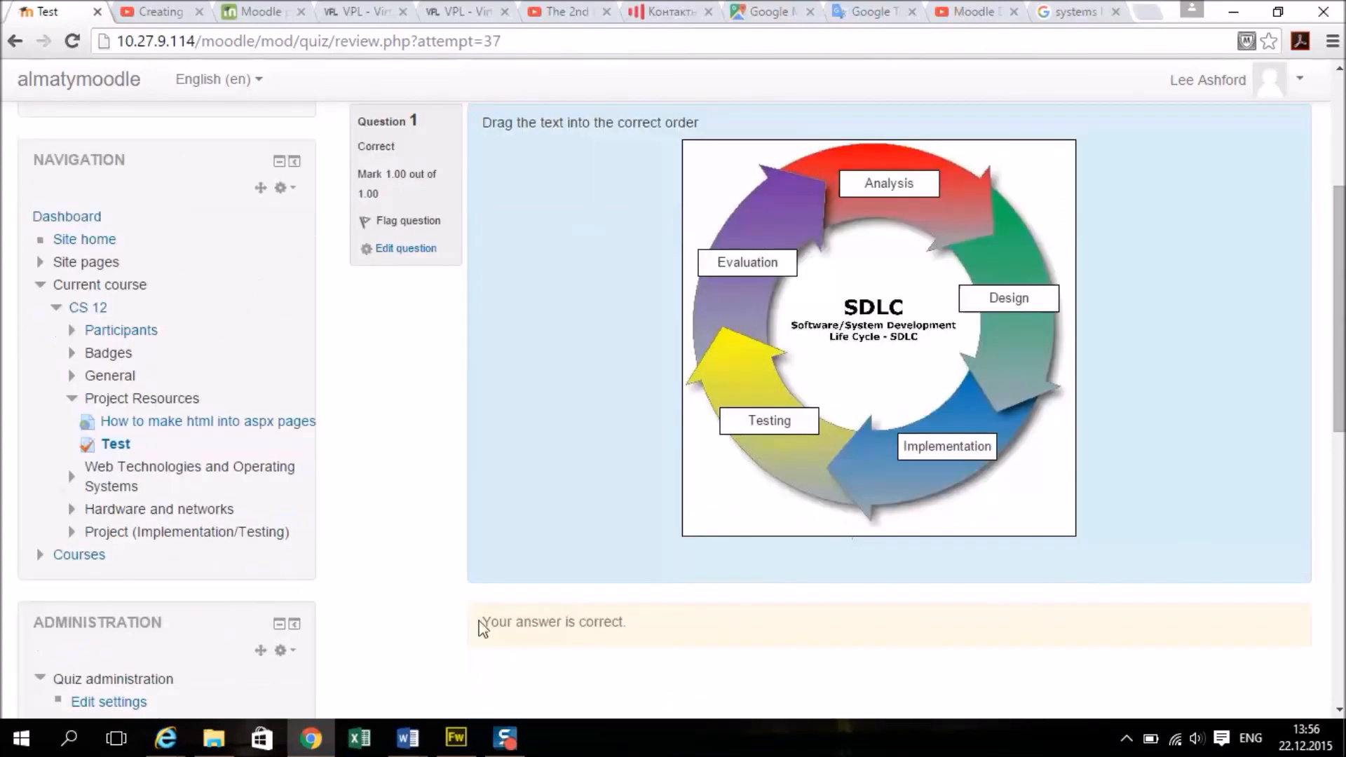